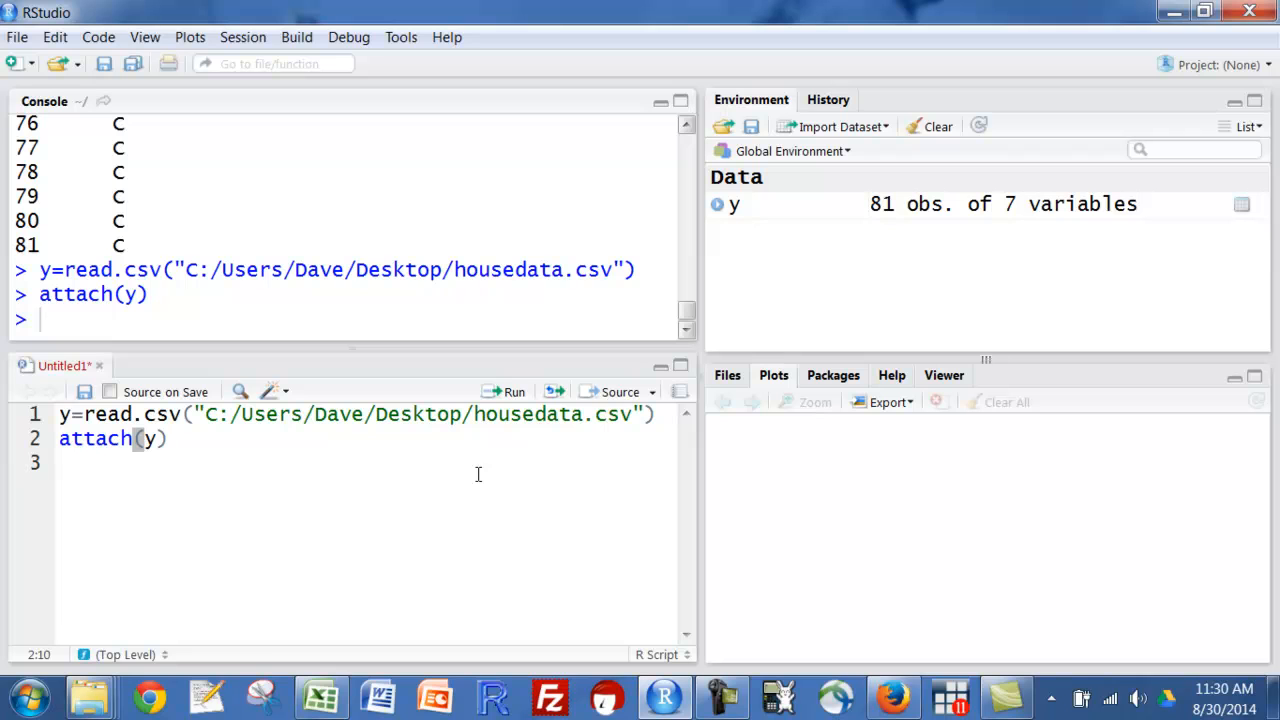
Run names(y) to list the seven columns from PRICE through NBHOOD in the console.
key(enter)
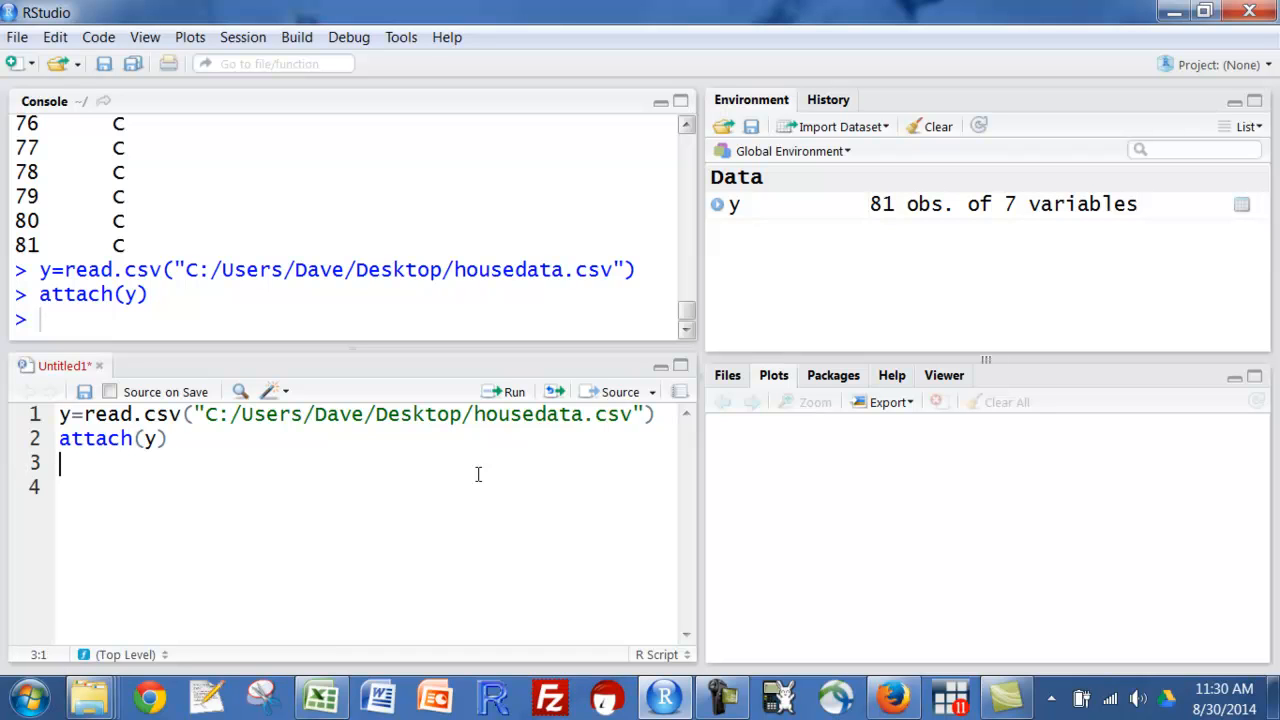
text(names()
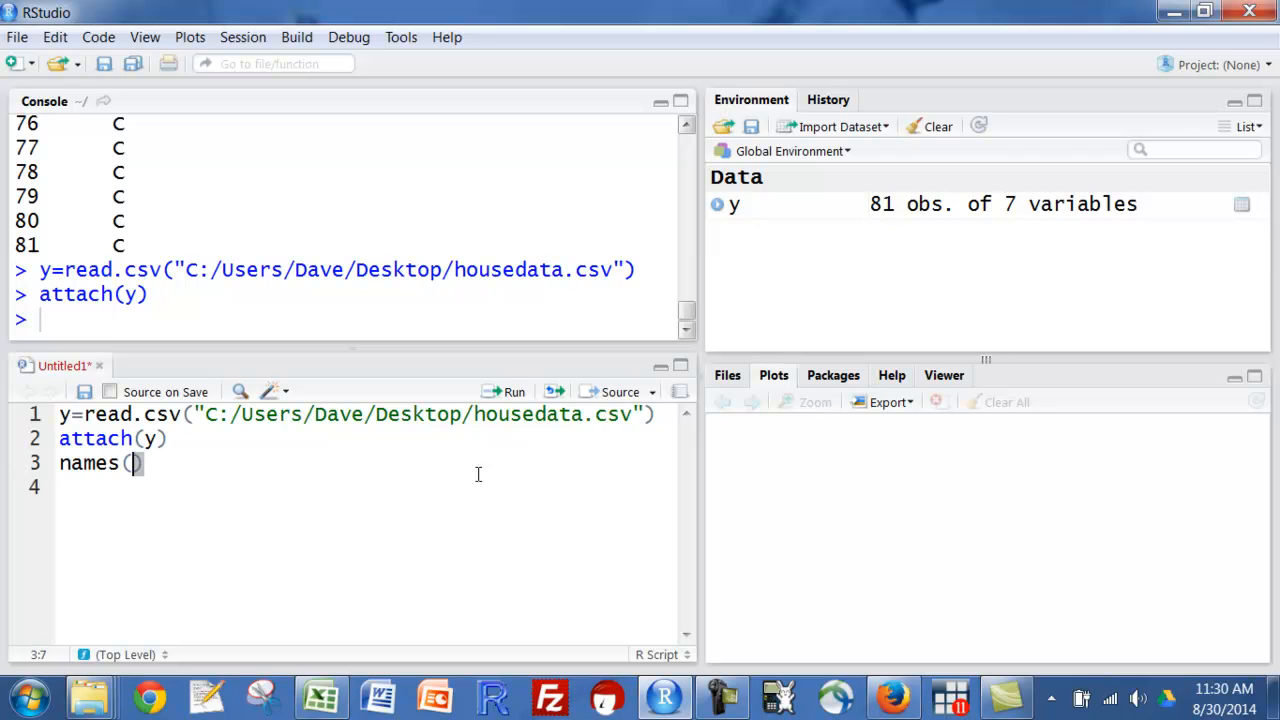
text(y)
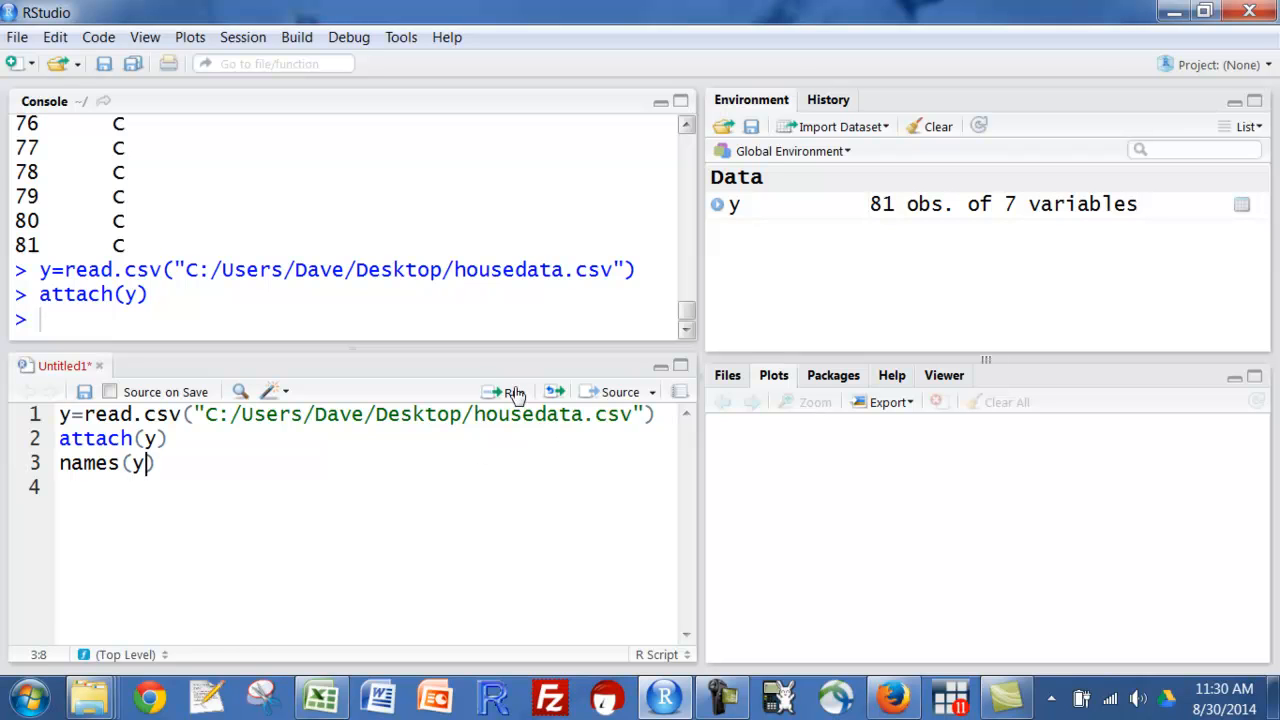
click(514, 390)
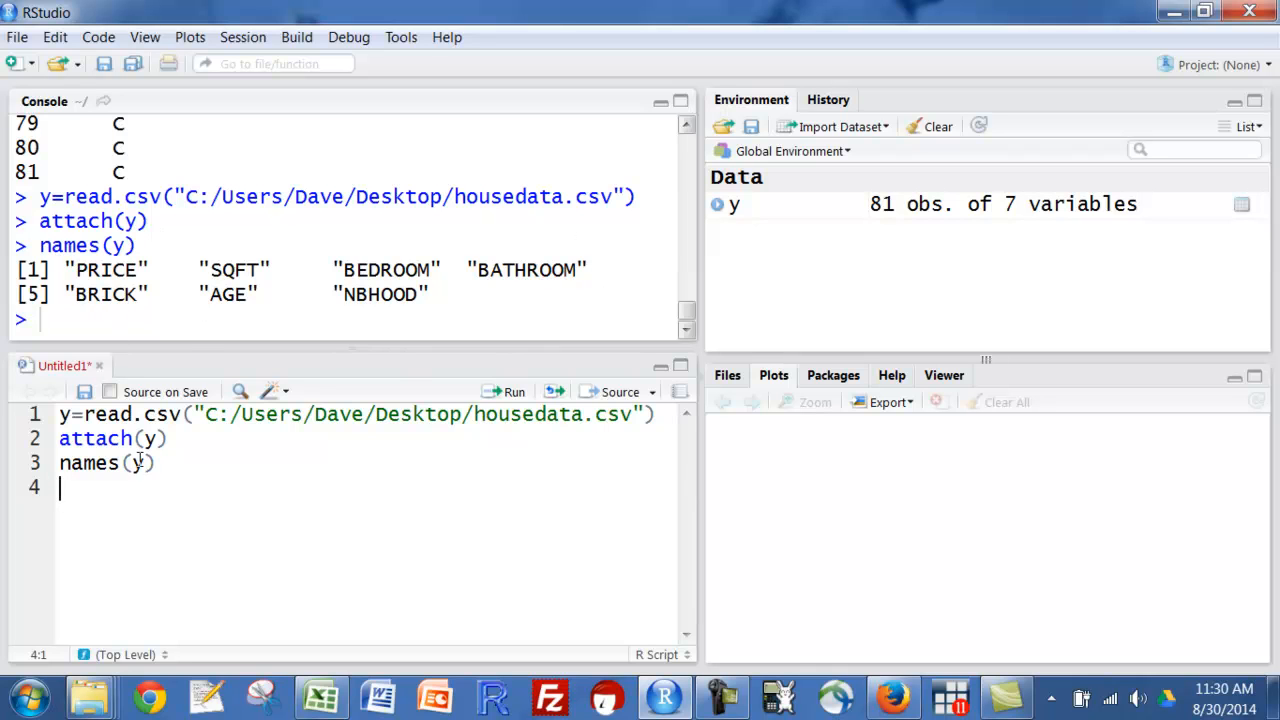
mouse_move(504, 300)
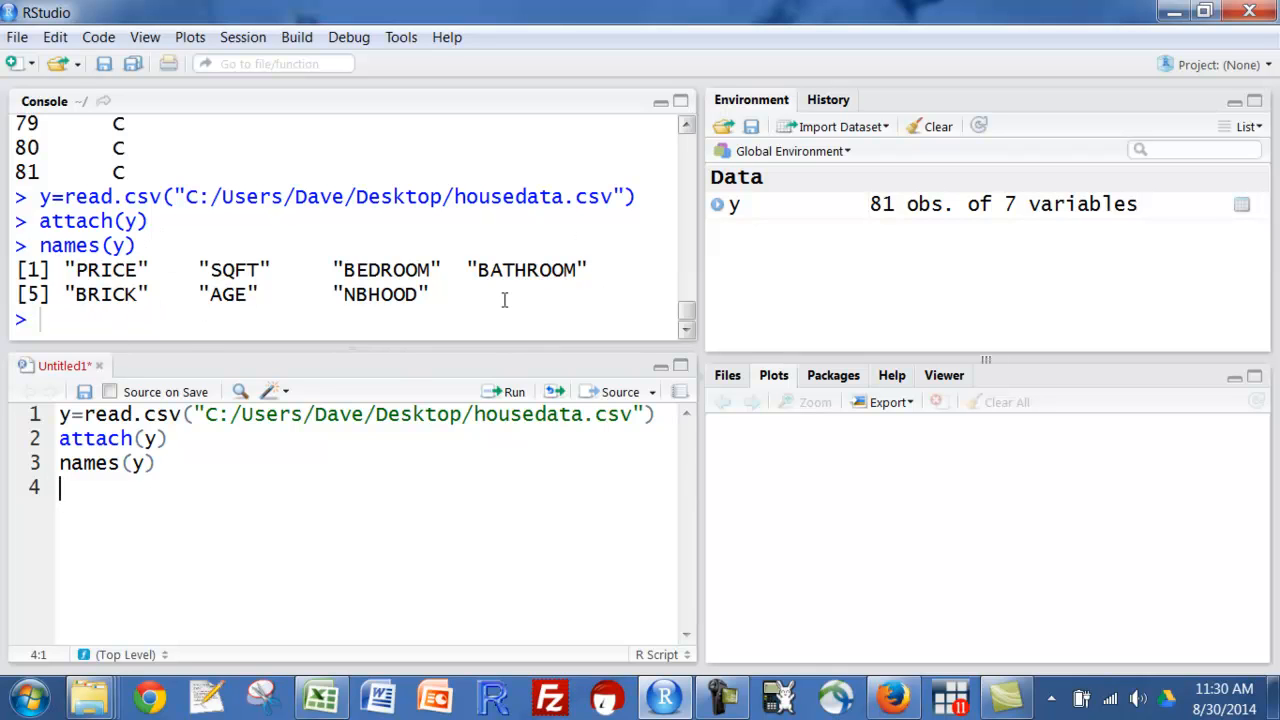
mouse_move(456, 280)
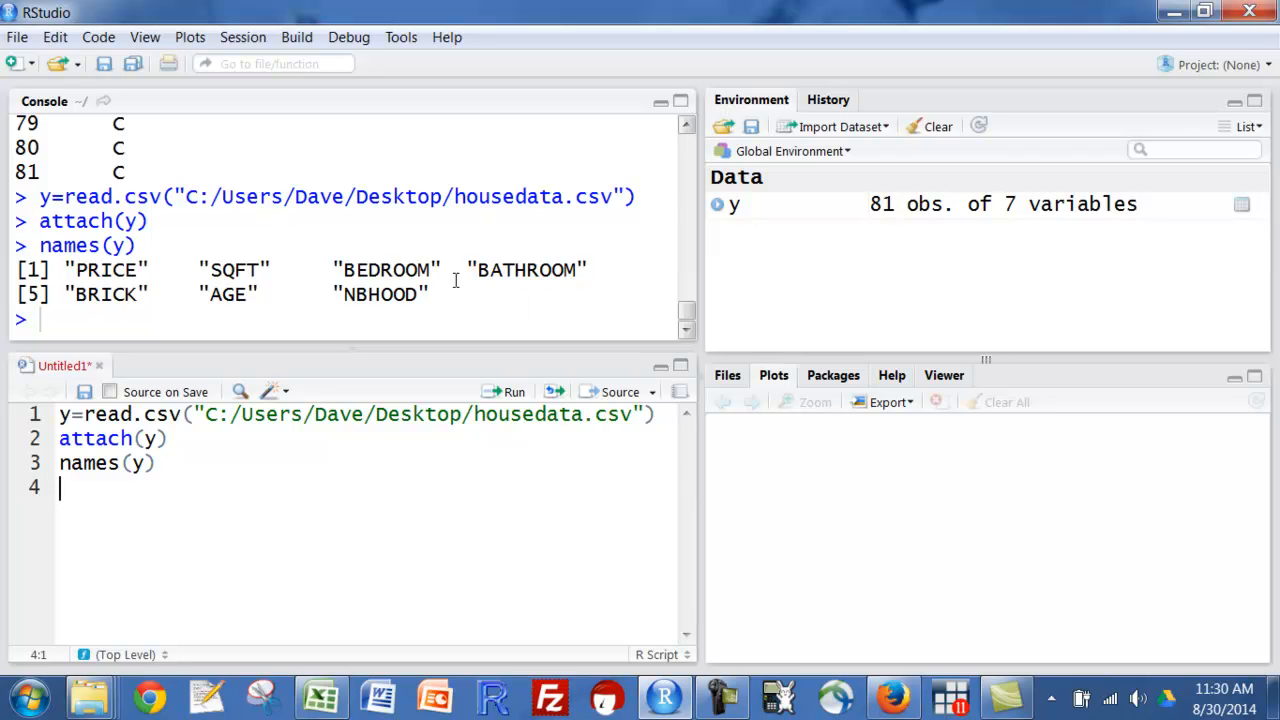
mouse_move(898, 448)
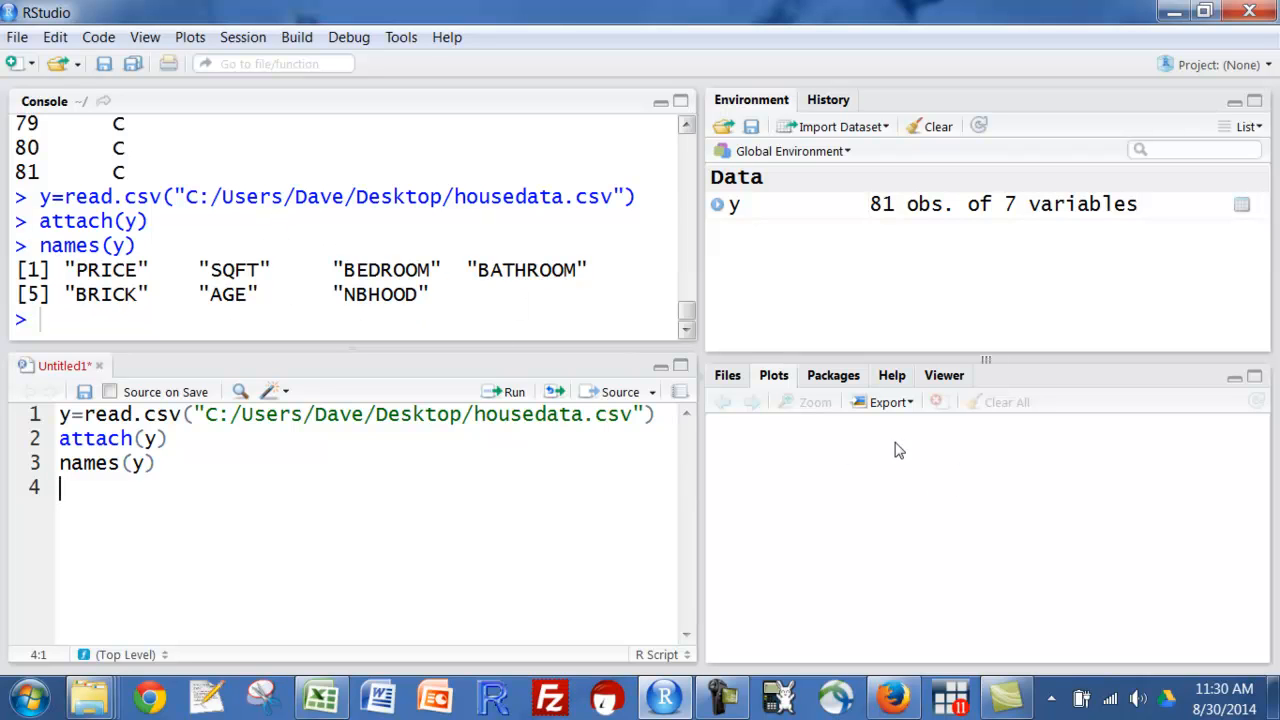
mouse_move(922, 492)
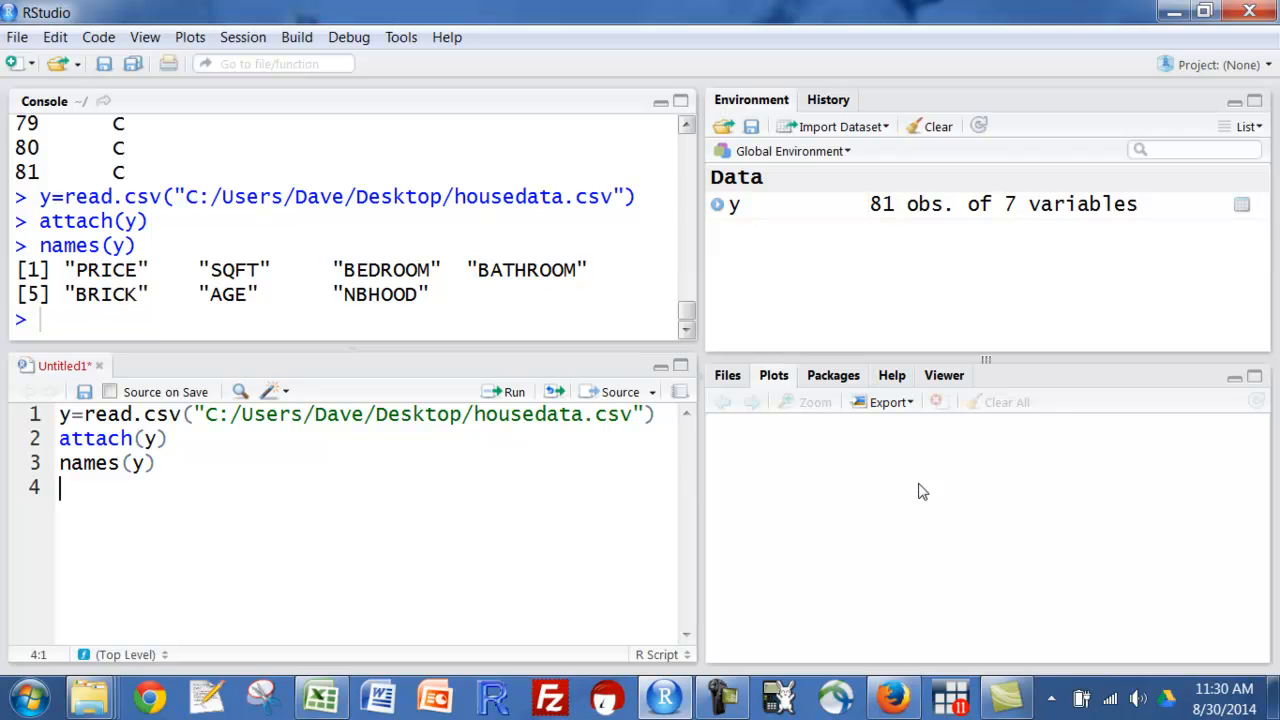
mouse_move(1030, 518)
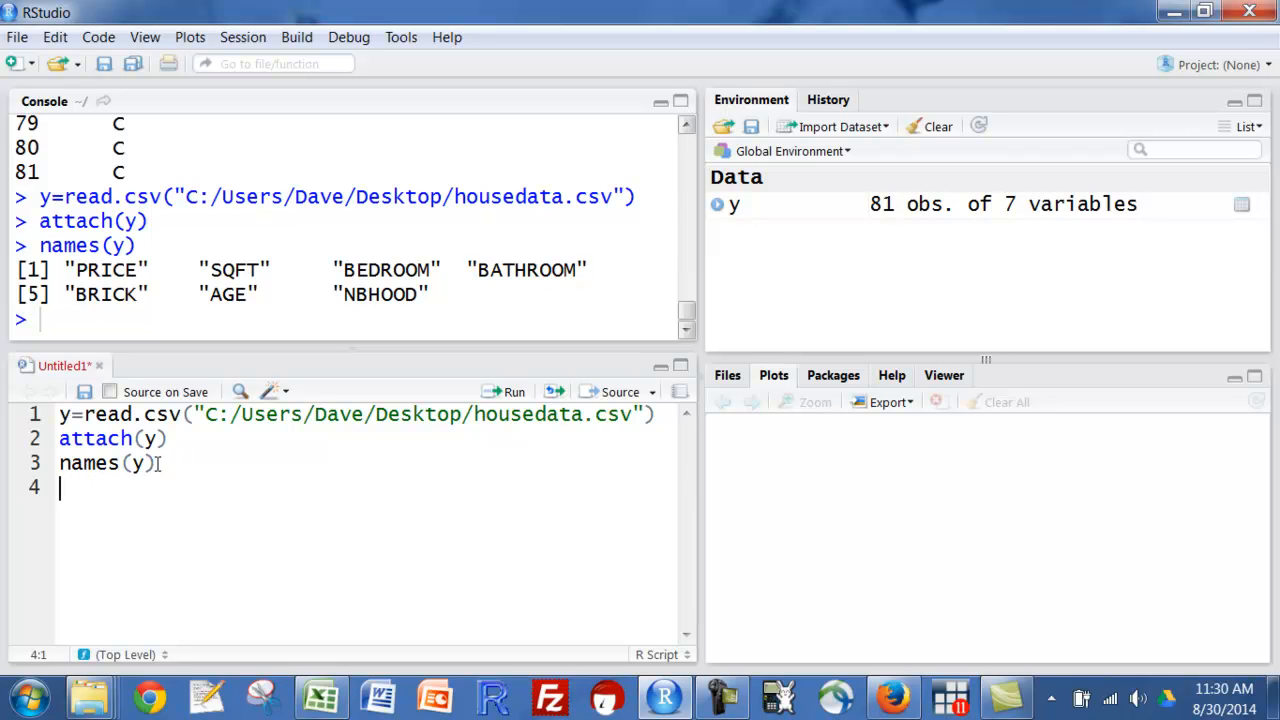
mouse_move(380, 268)
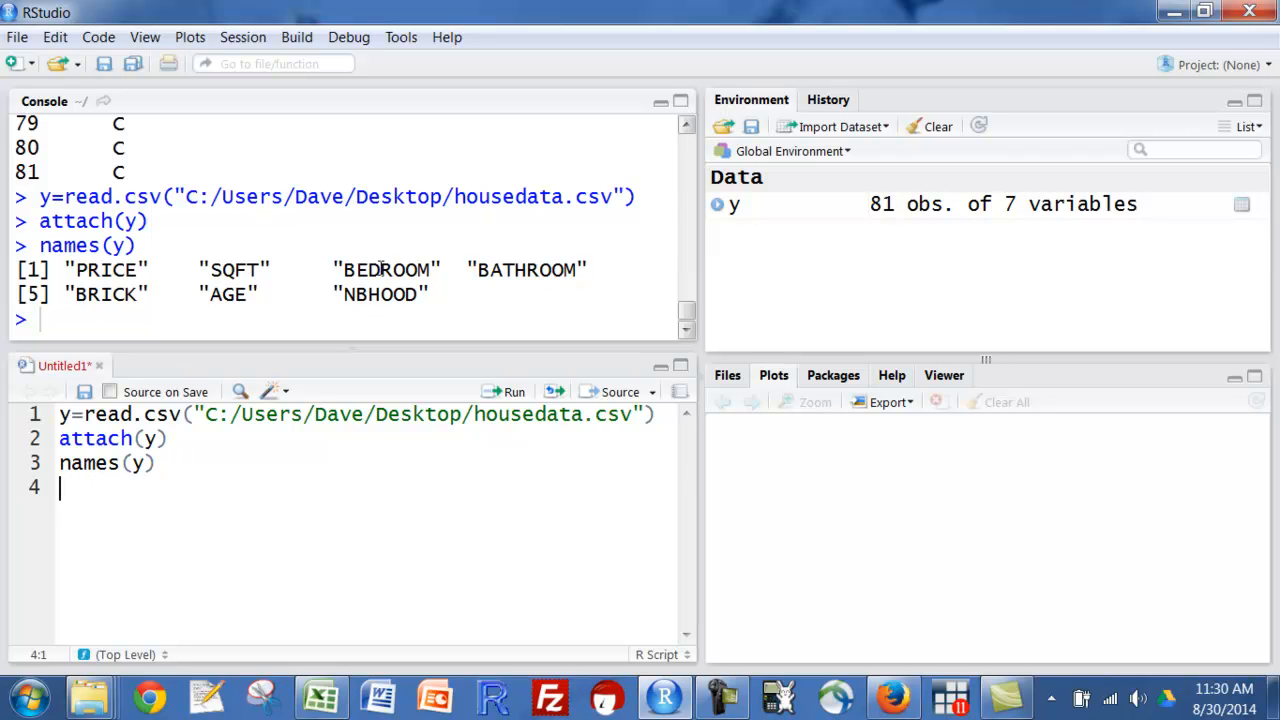
mouse_move(194, 426)
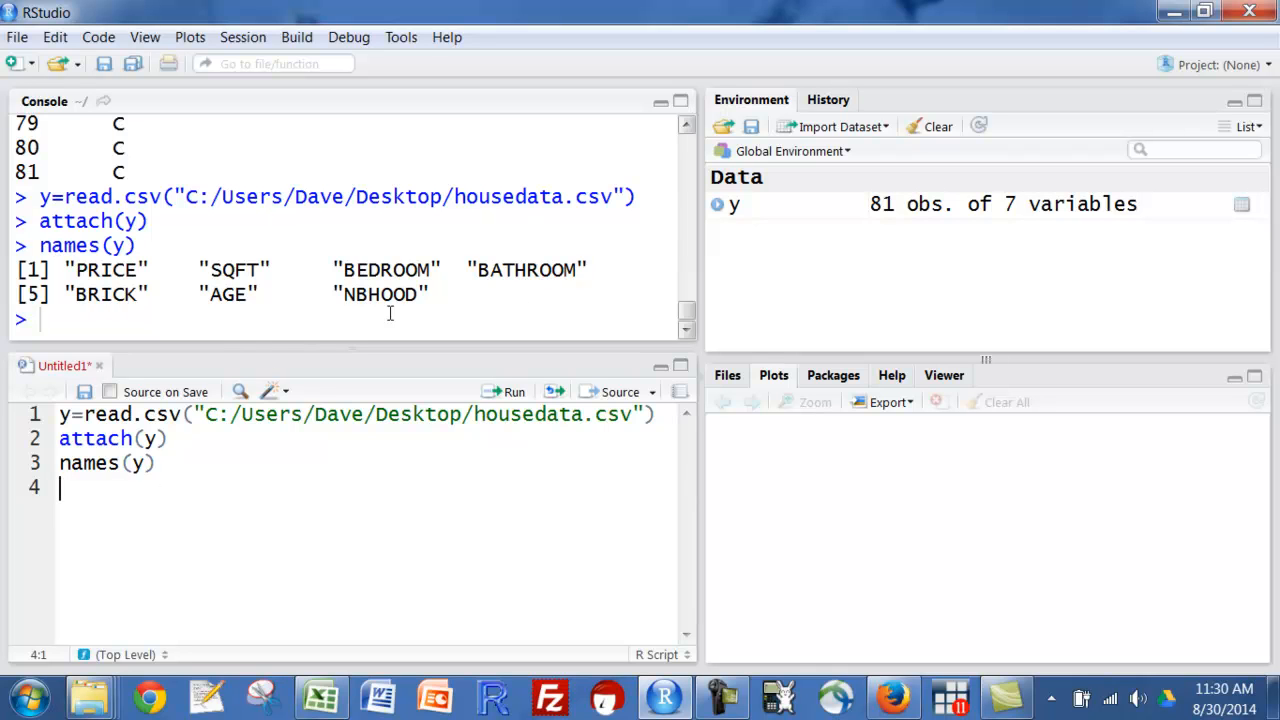
mouse_move(376, 296)
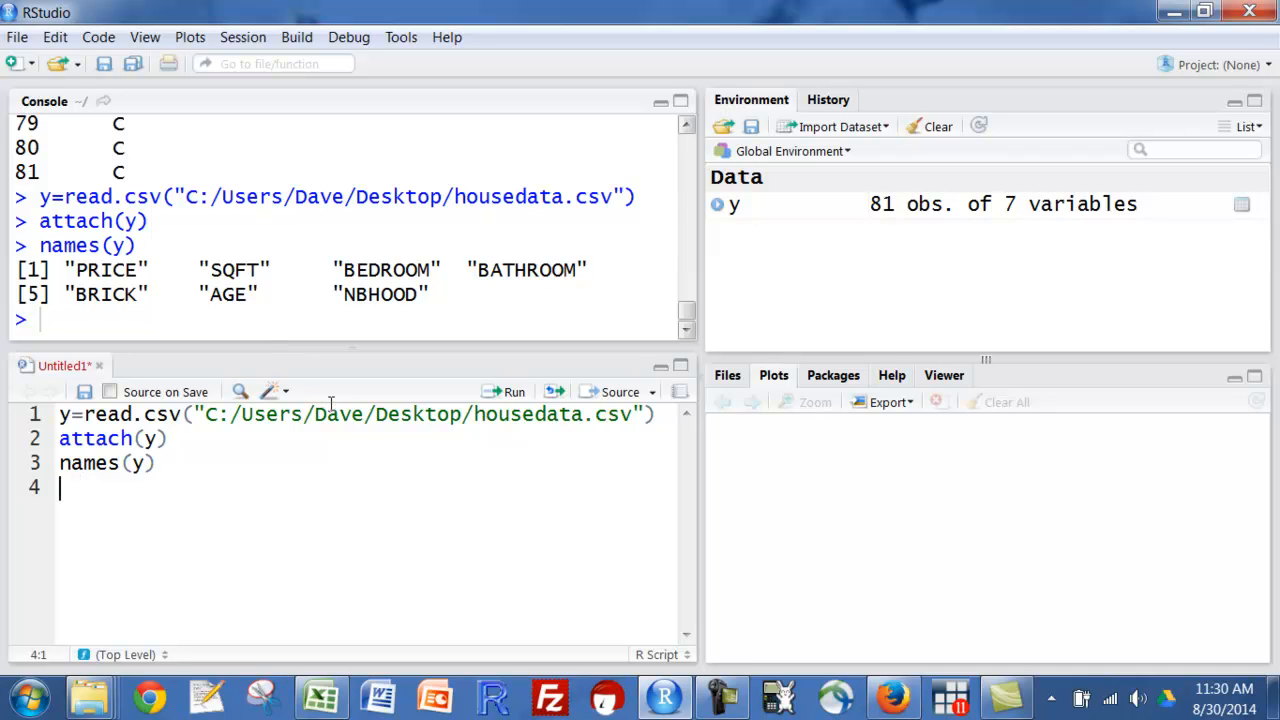
mouse_move(108, 392)
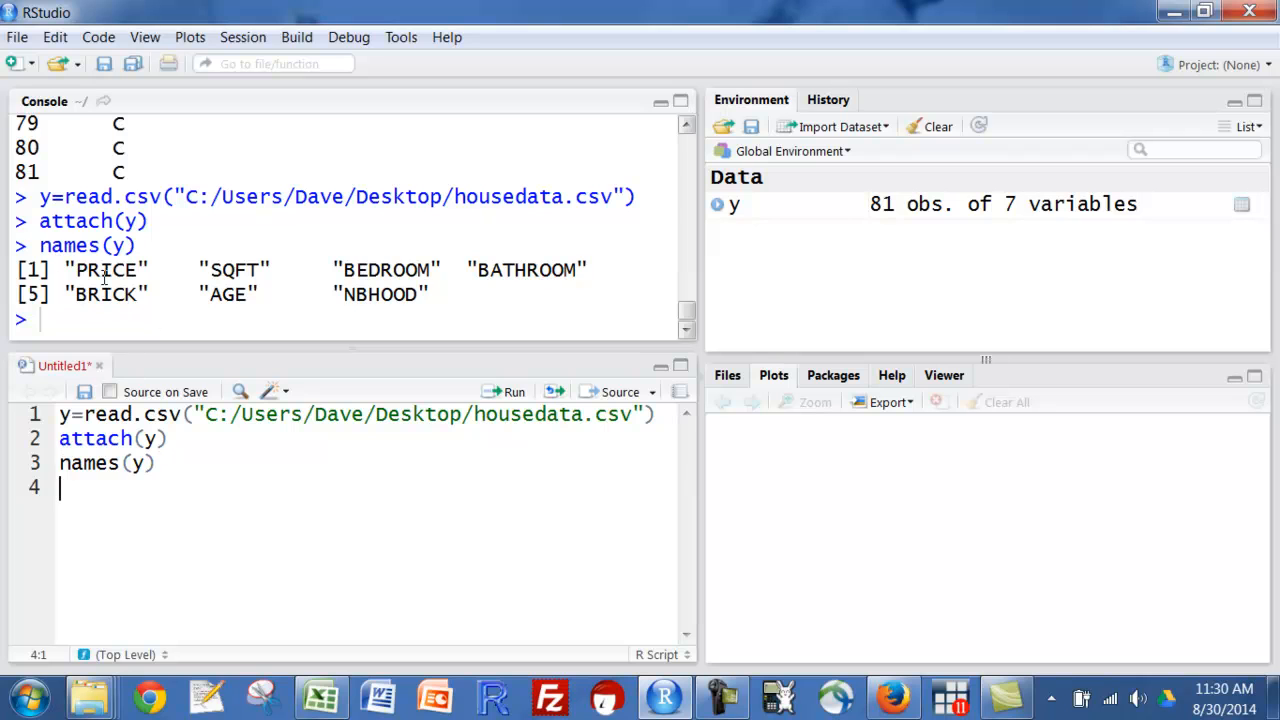
mouse_move(112, 510)
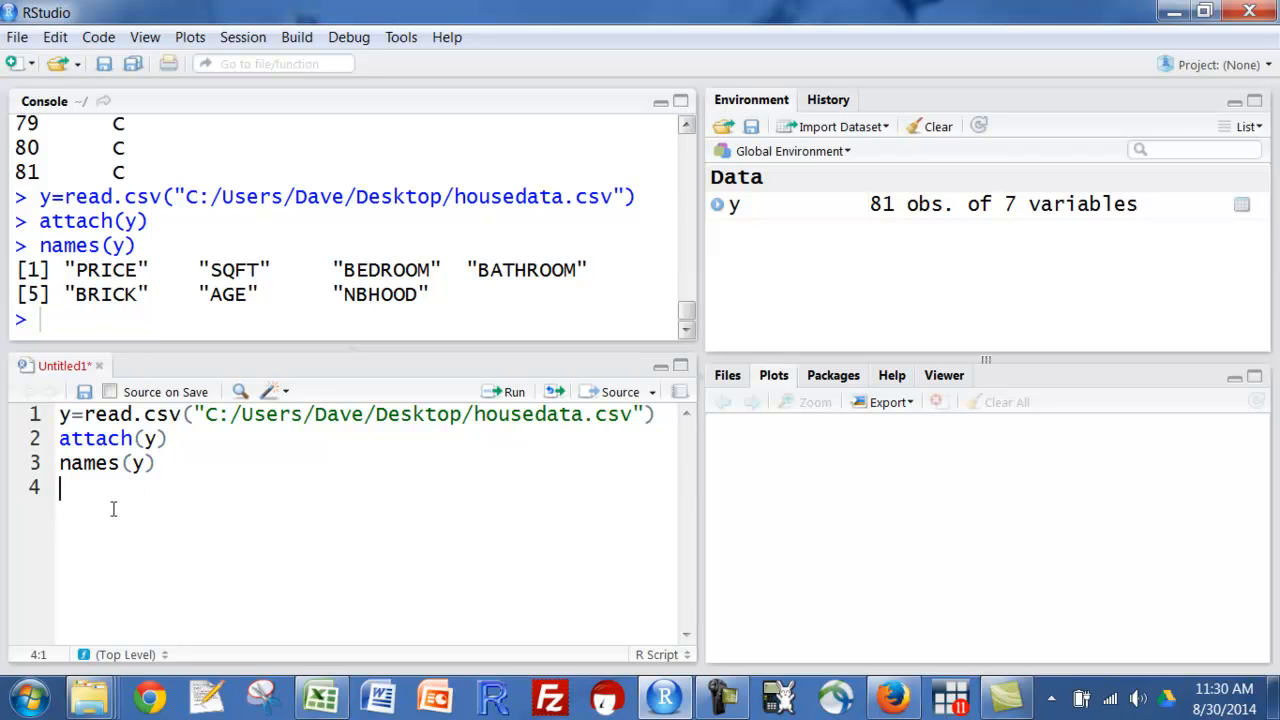
Run summary(y) to print statistics for every column, ending with neighborhood counts A:26, B:36, C:19.
text(summ)
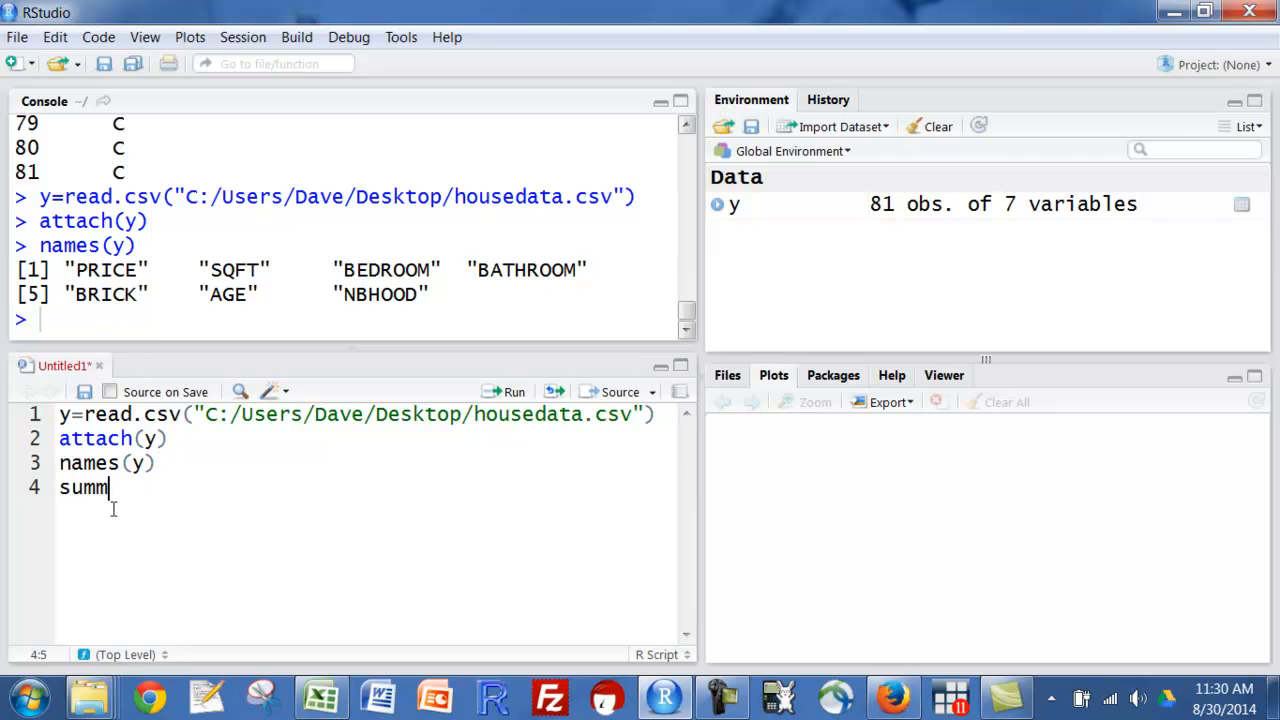
text(ary()
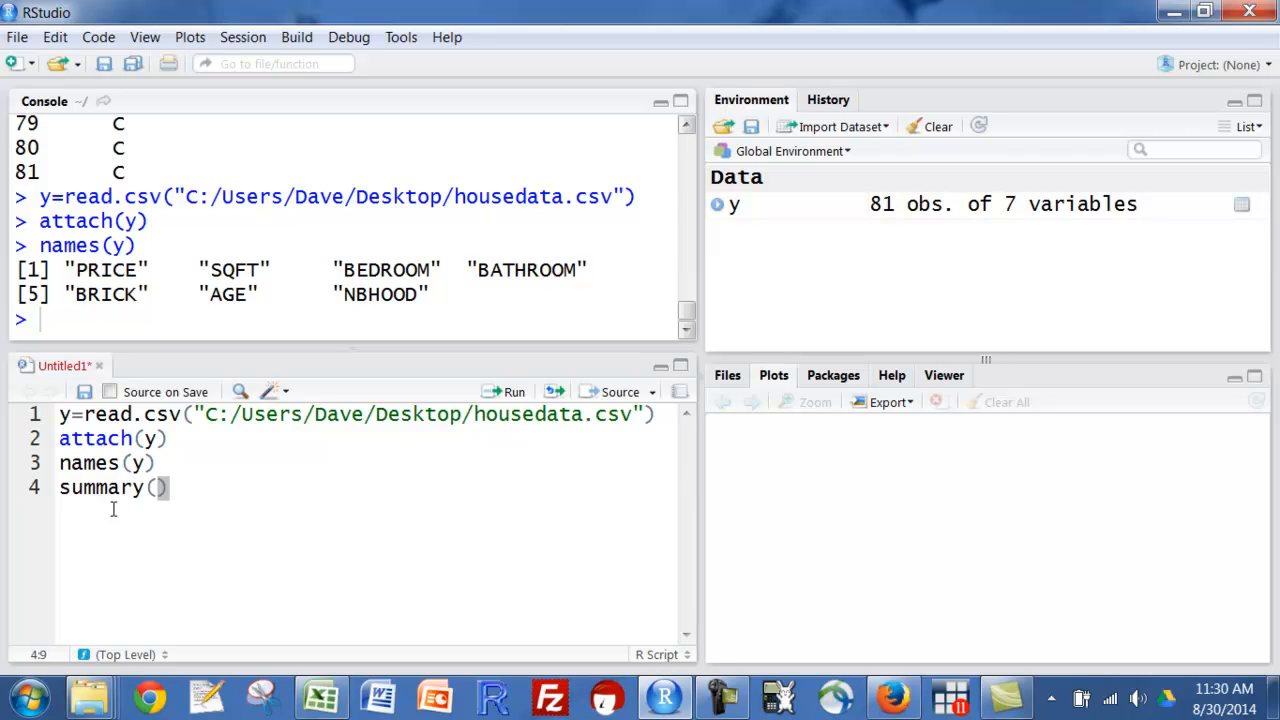
text(y)
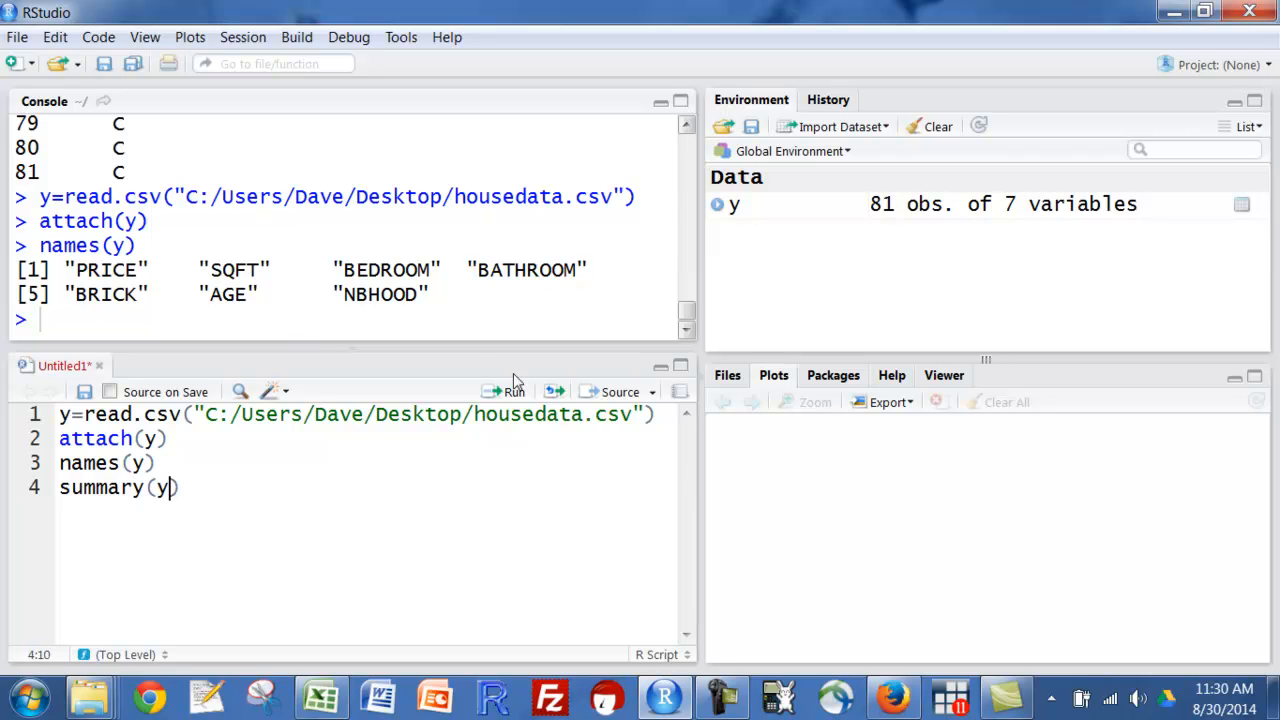
mouse_move(512, 390)
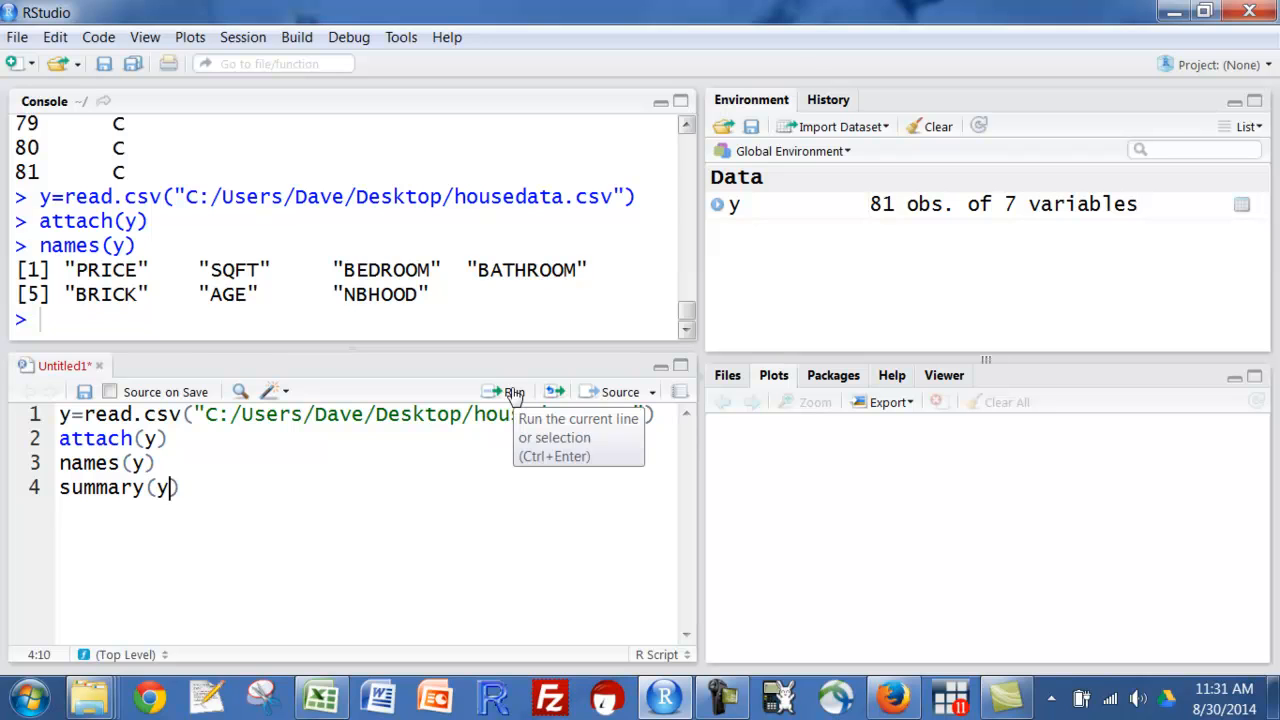
click(510, 390)
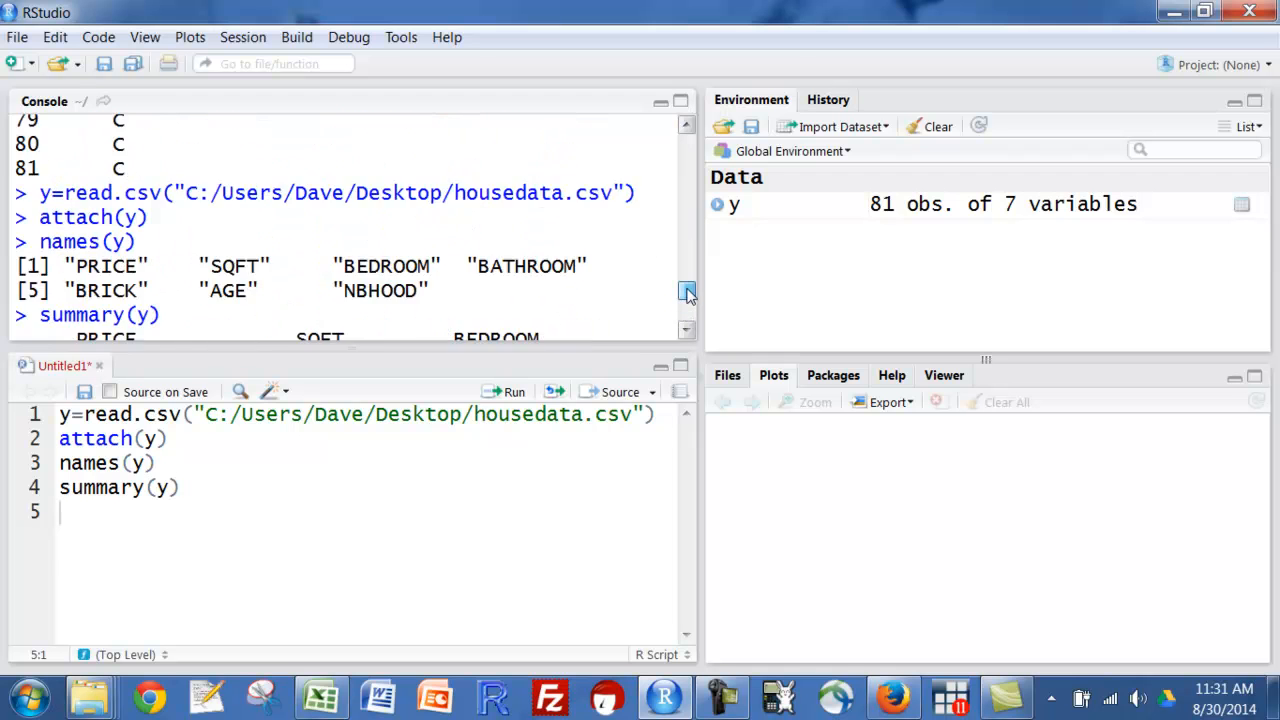
scroll(down, 3)
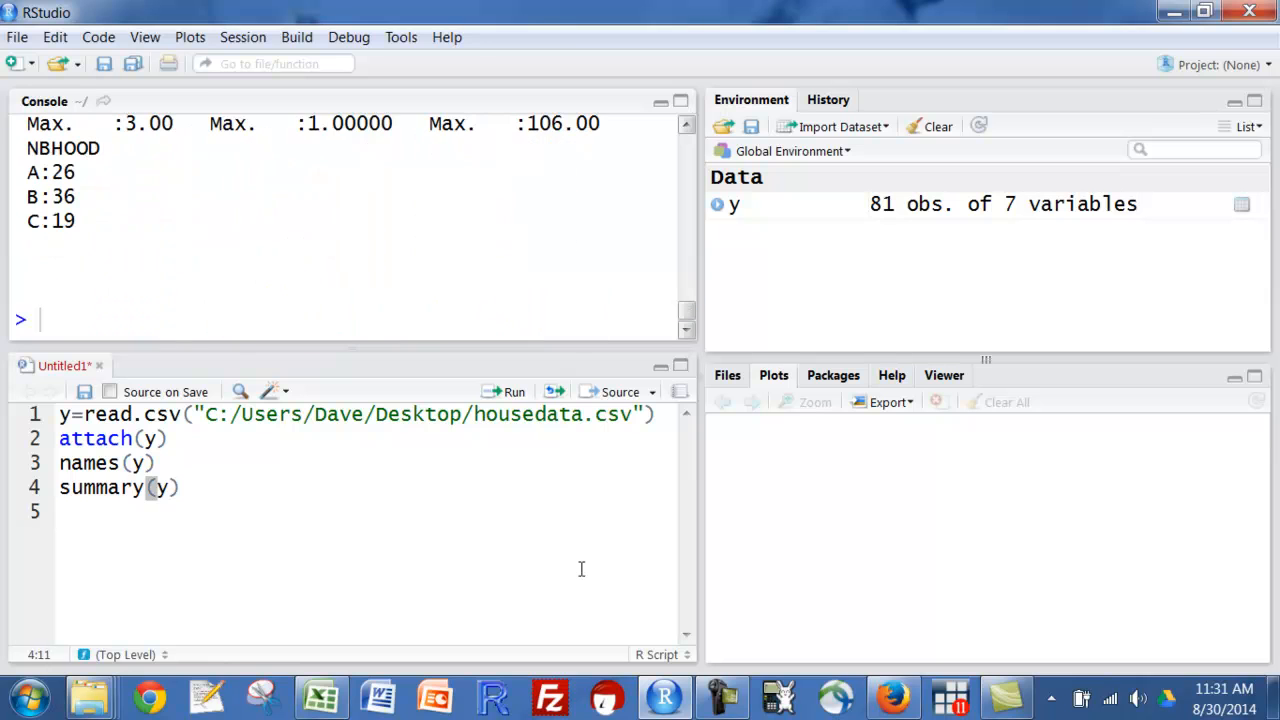
Run sd(y), which errors, then write sd(PRICE) to get the standard deviation 36.49741.
text(sd)
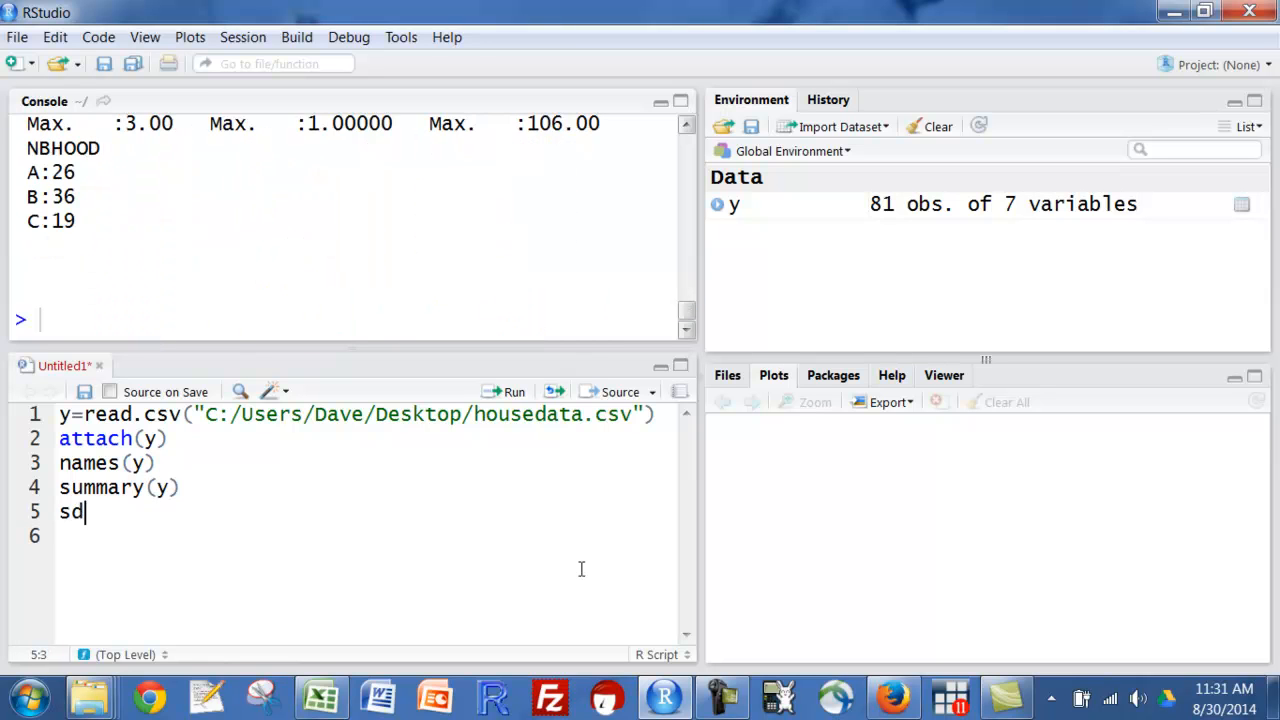
text(()
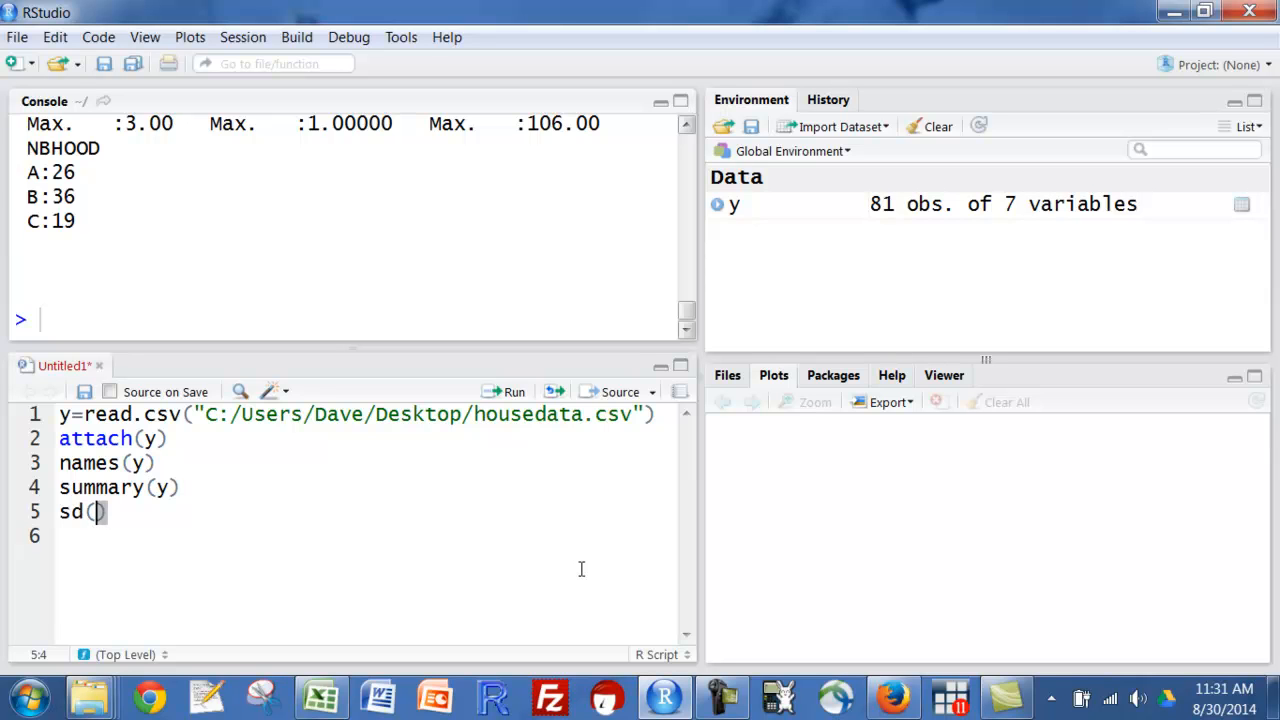
text(y)
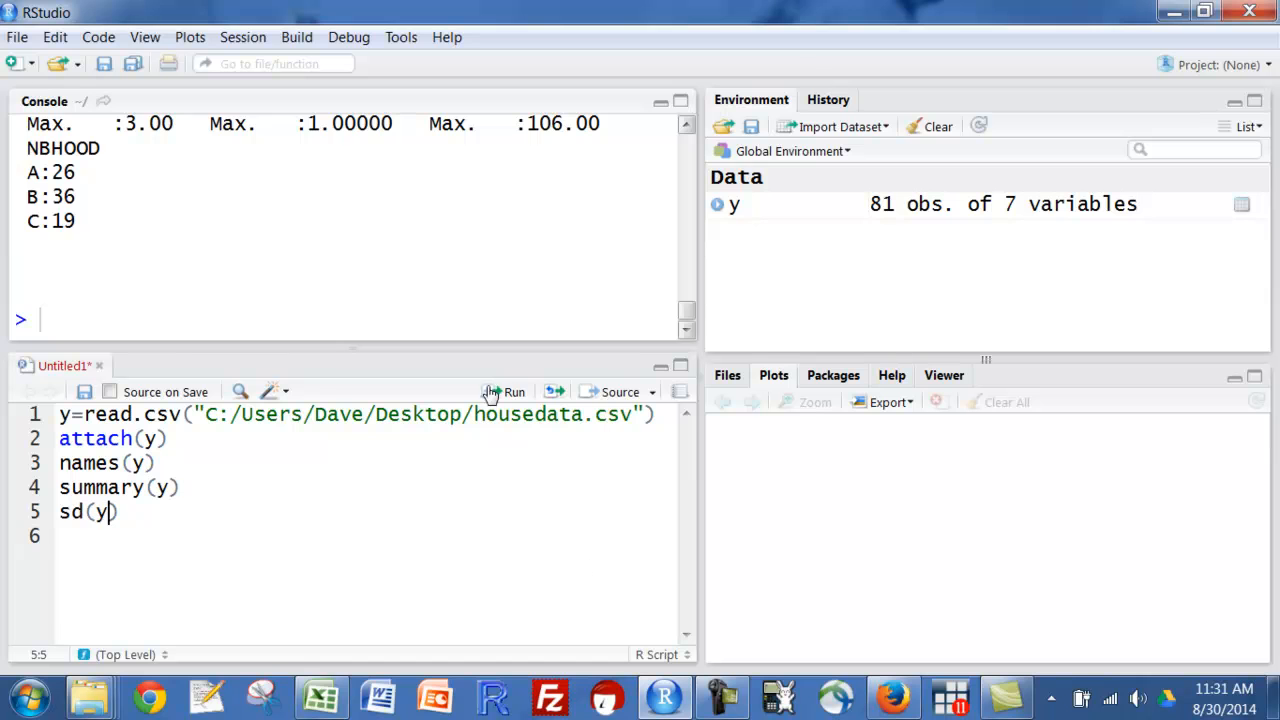
click(514, 390)
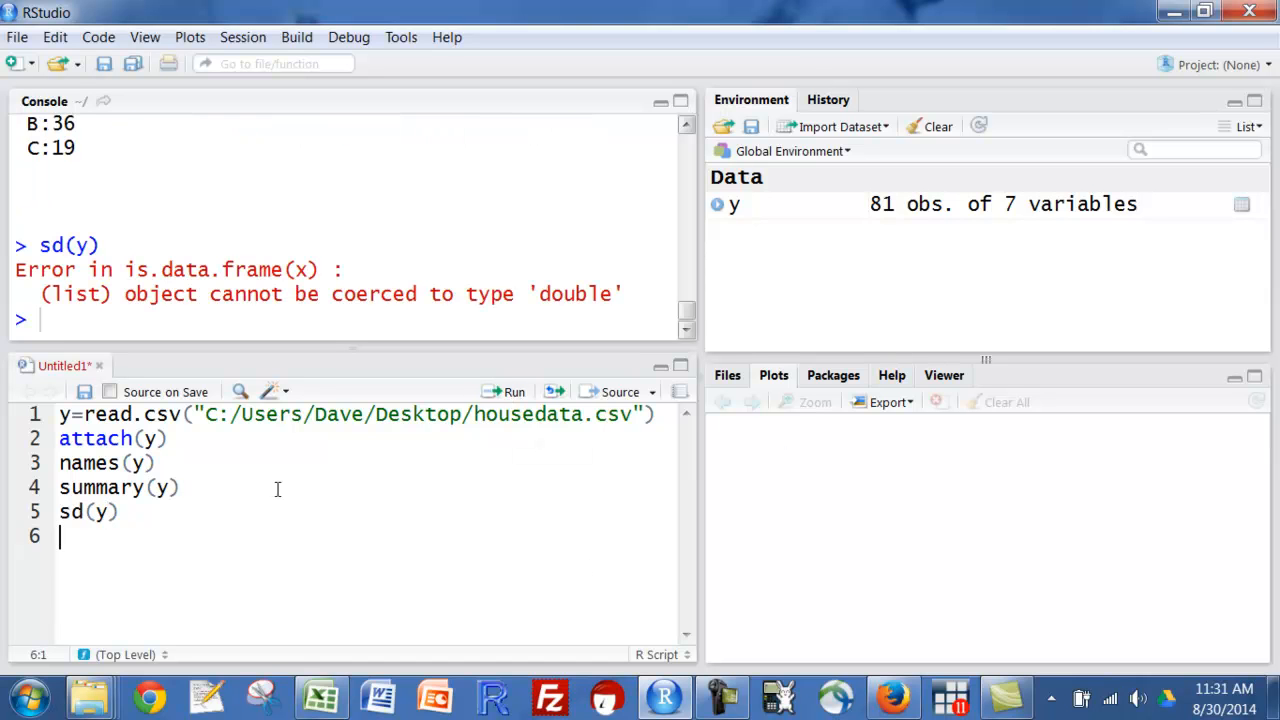
text(sd)
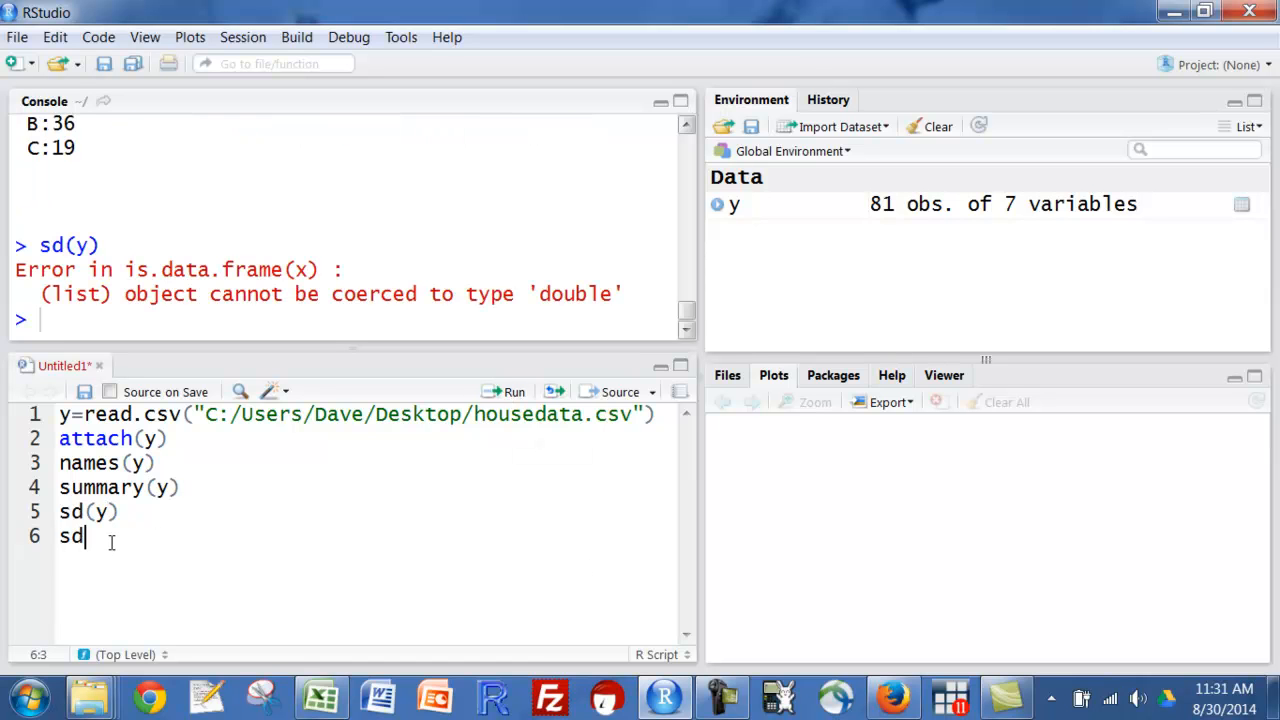
text((P))
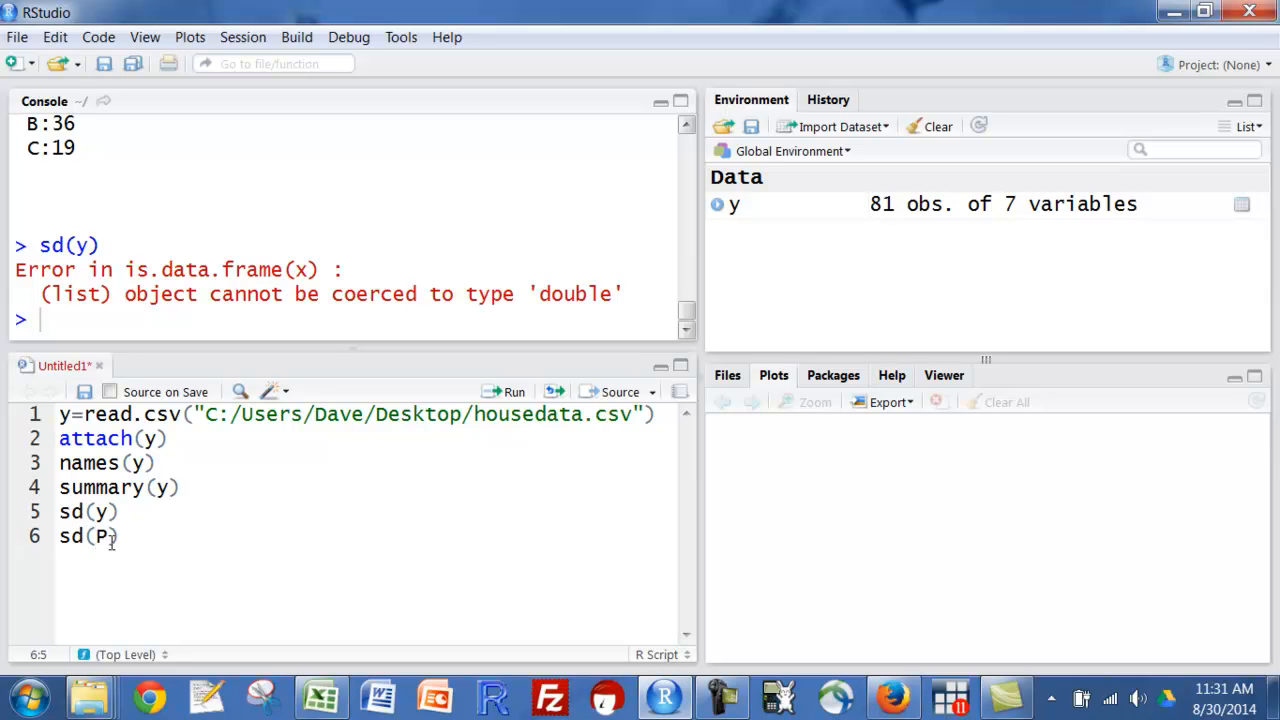
text(RICE)
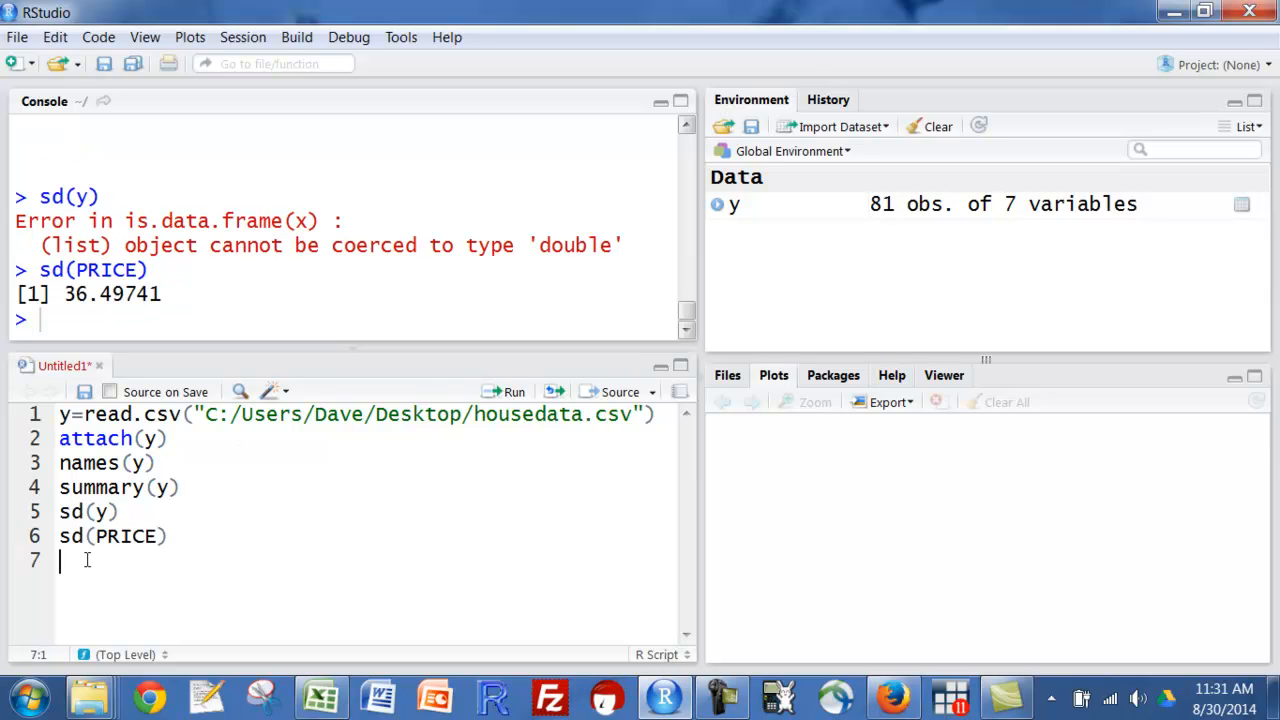
Run length(PRICE) to count 81 observations.
text(len)
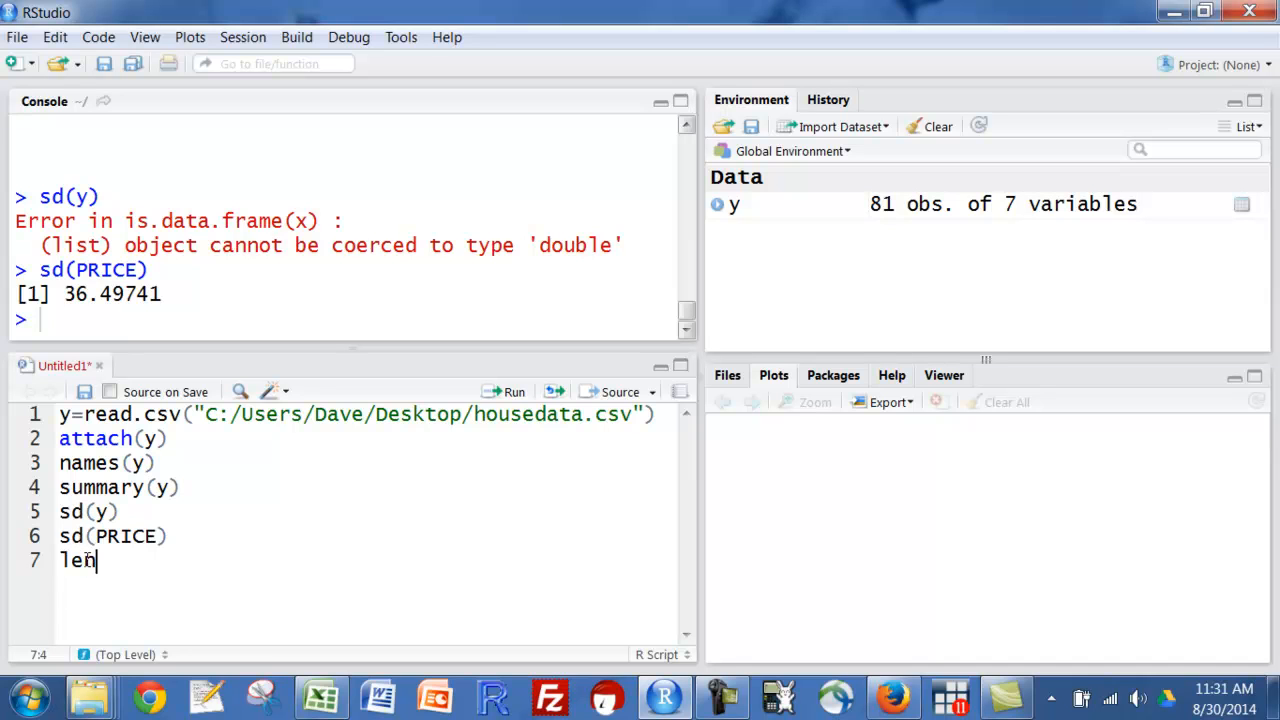
text(gth)
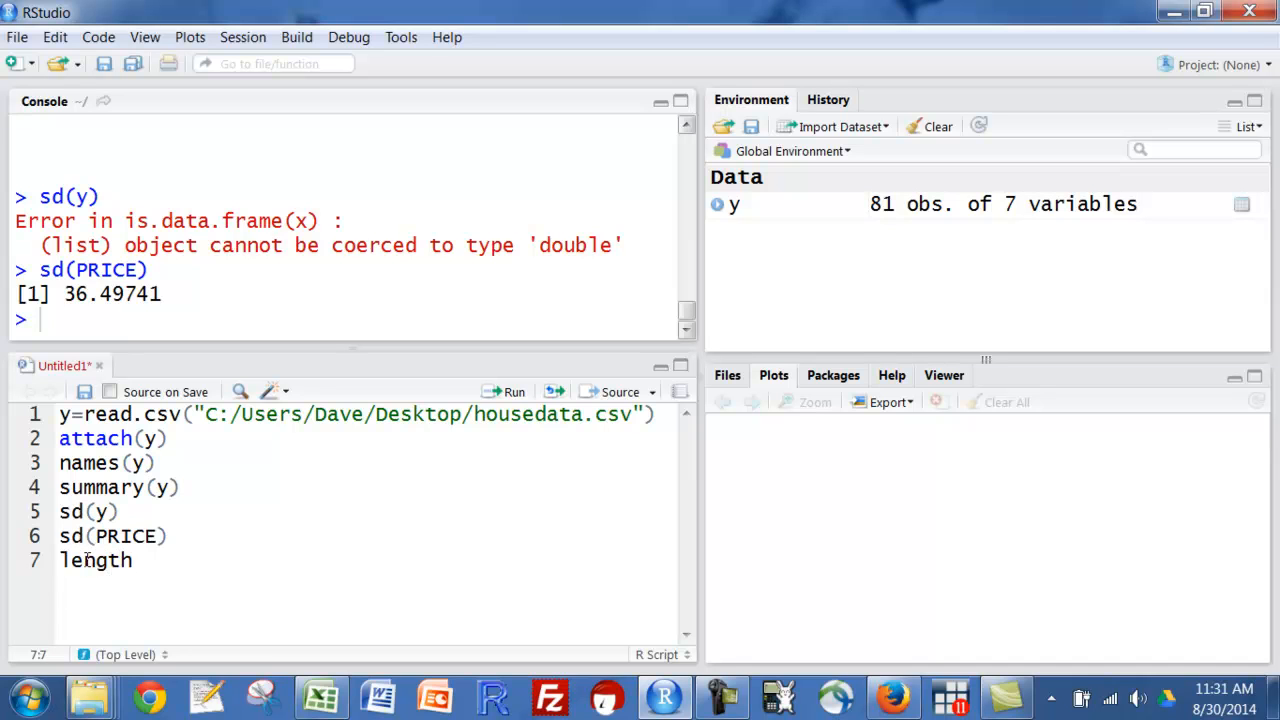
text((PRICE))
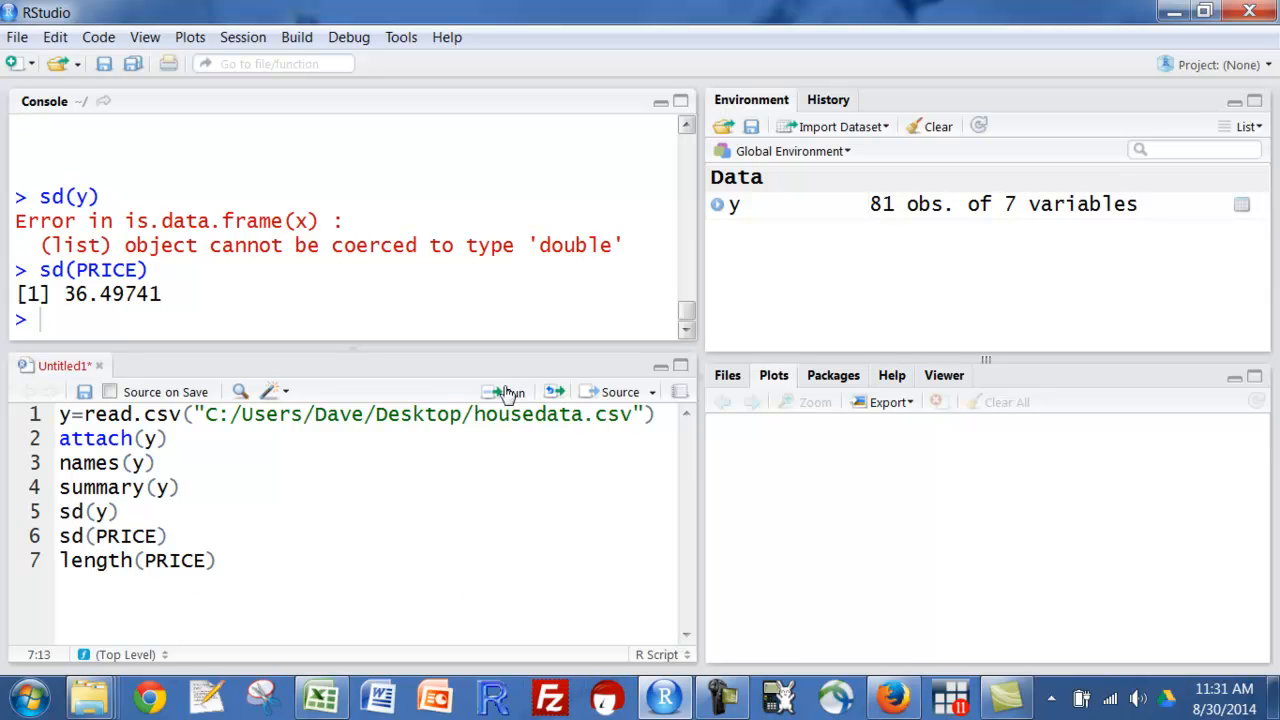
click(508, 390)
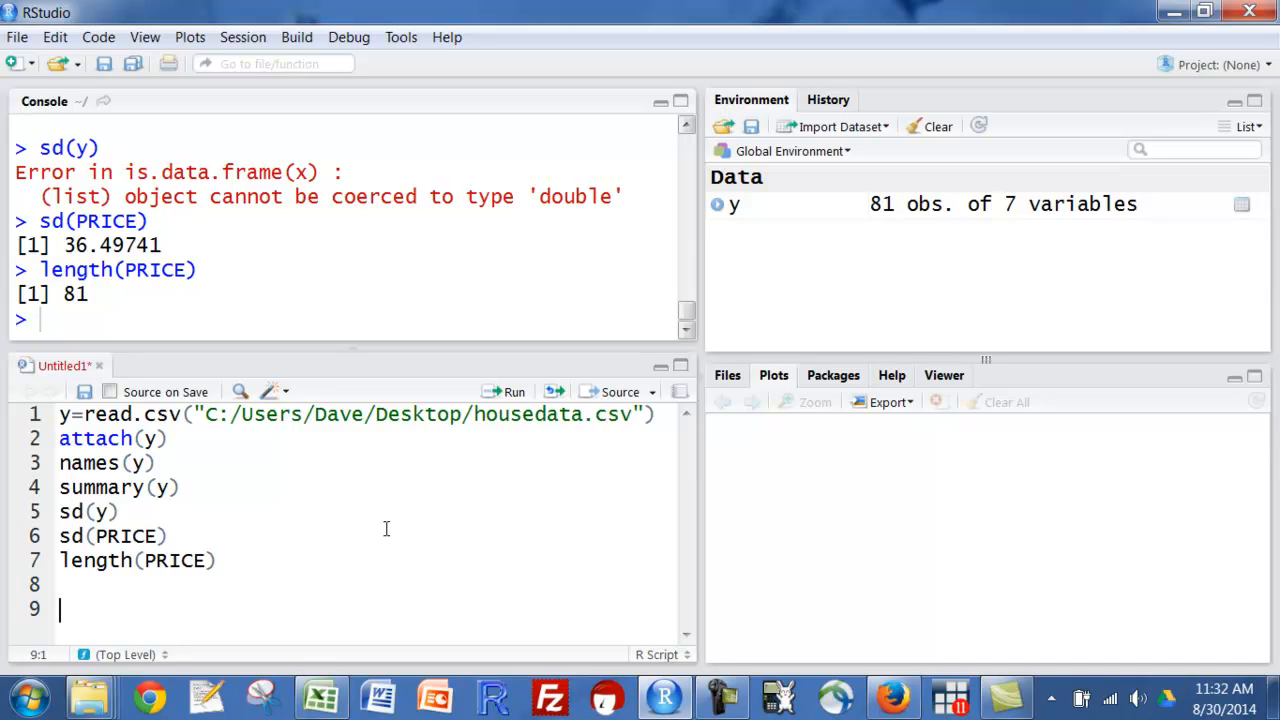
Run hist(PRICE) to draw a histogram with most prices between 50 and 100.
text(b)
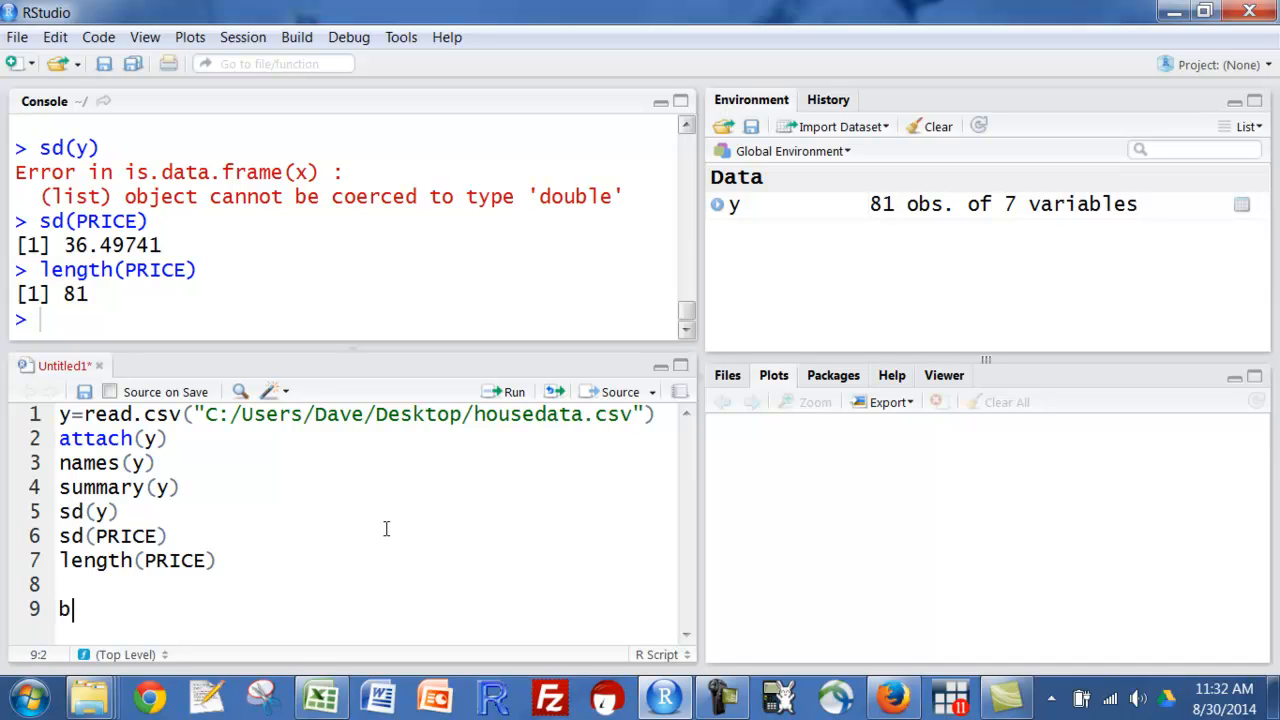
text(hist()
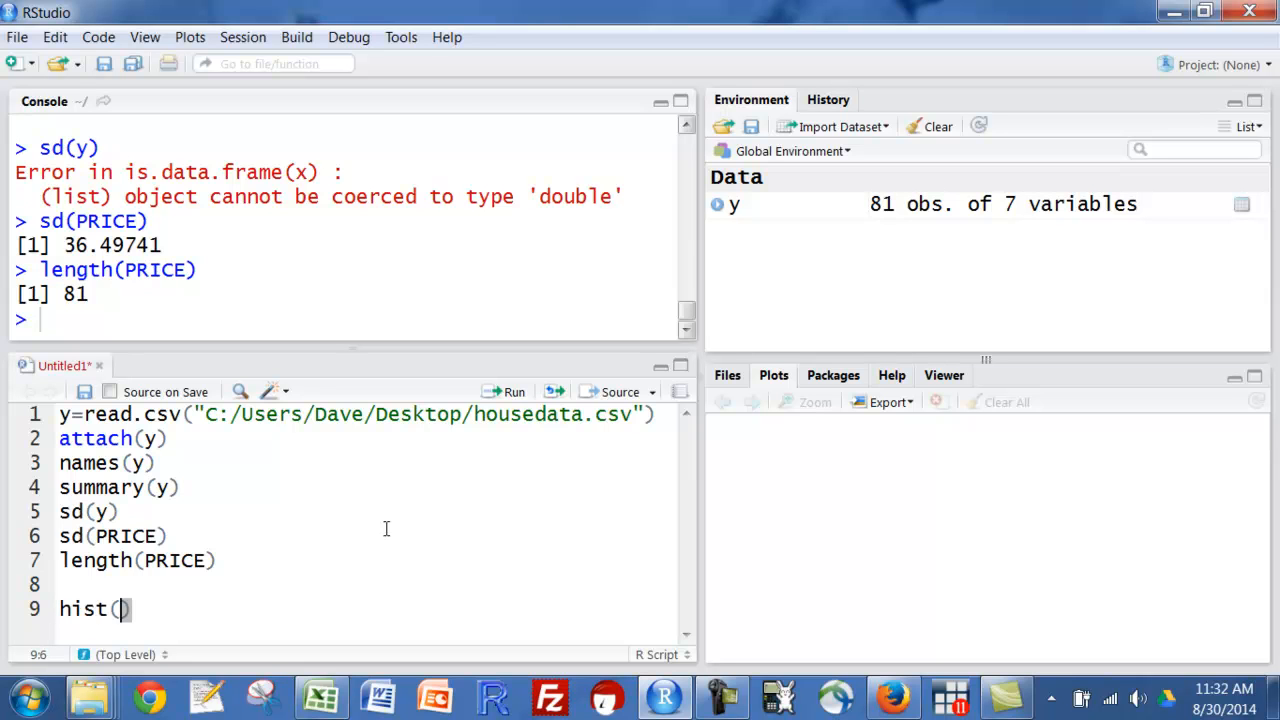
text(PRICE)
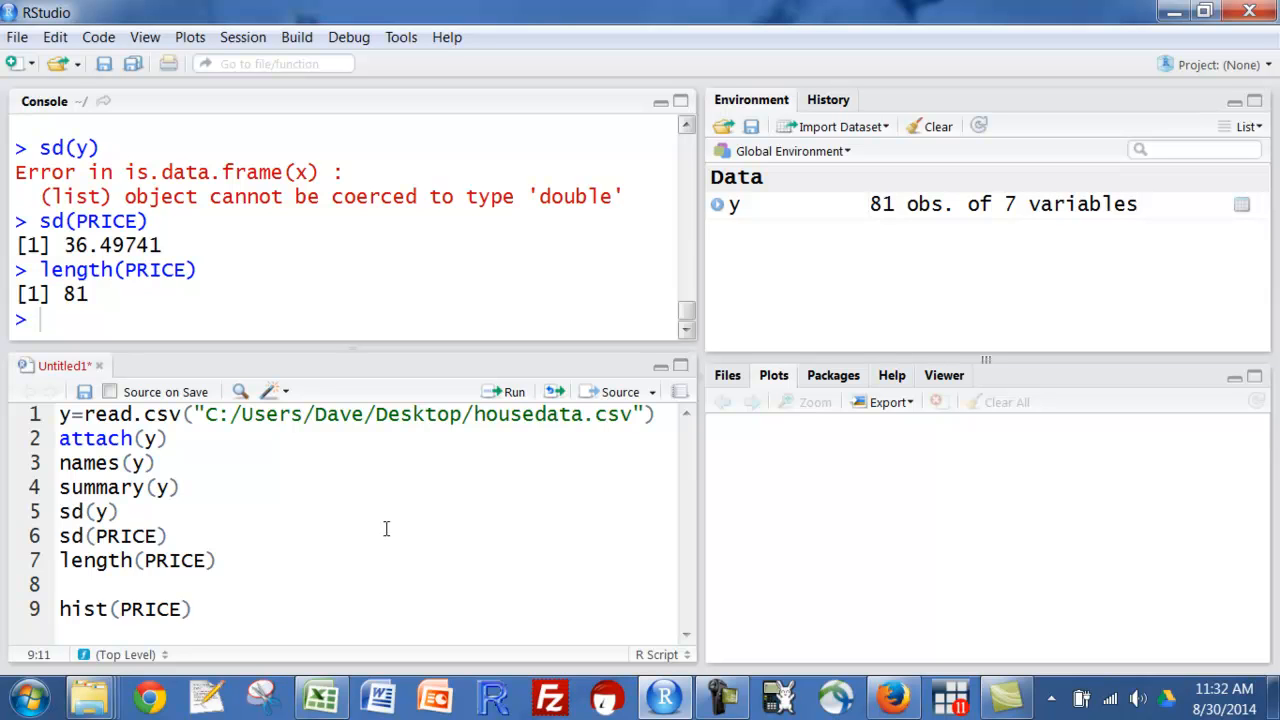
mouse_move(368, 536)
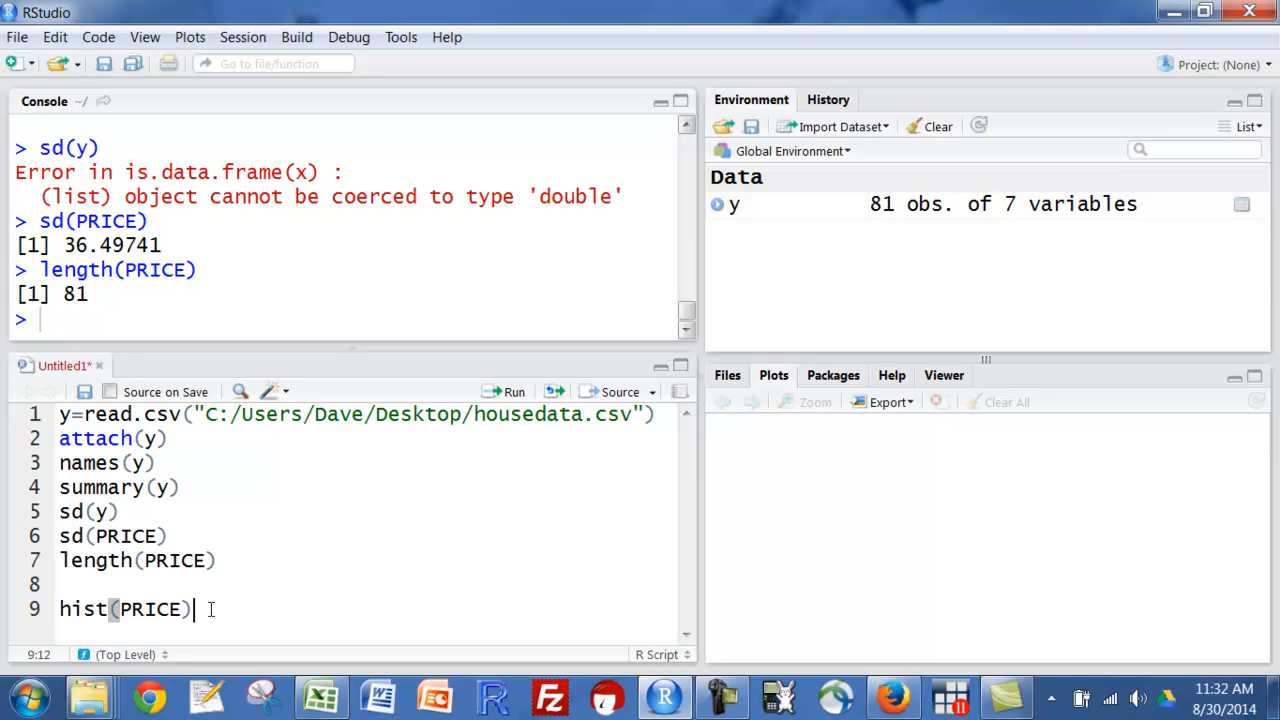
click(514, 390)
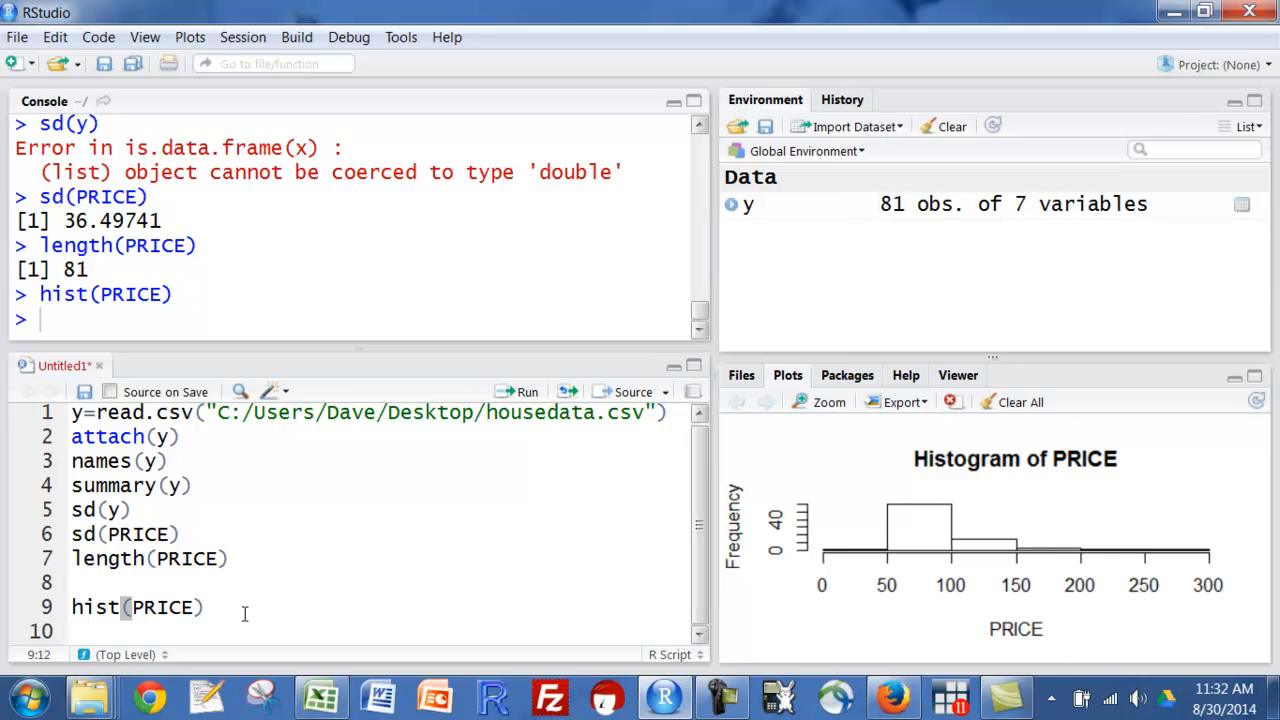
Run boxplot(PRICE) to draw a boxplot of PRICE in the Plots pane.
text(b)
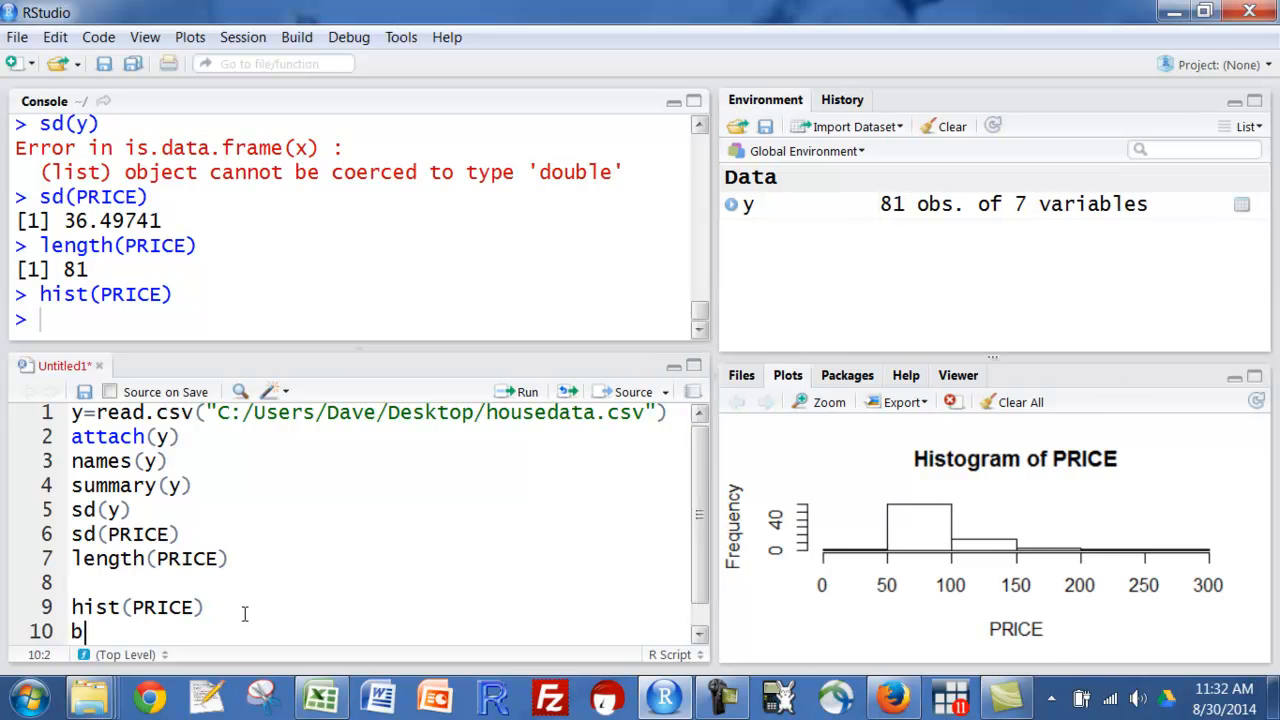
text(oxplot(PRICE))
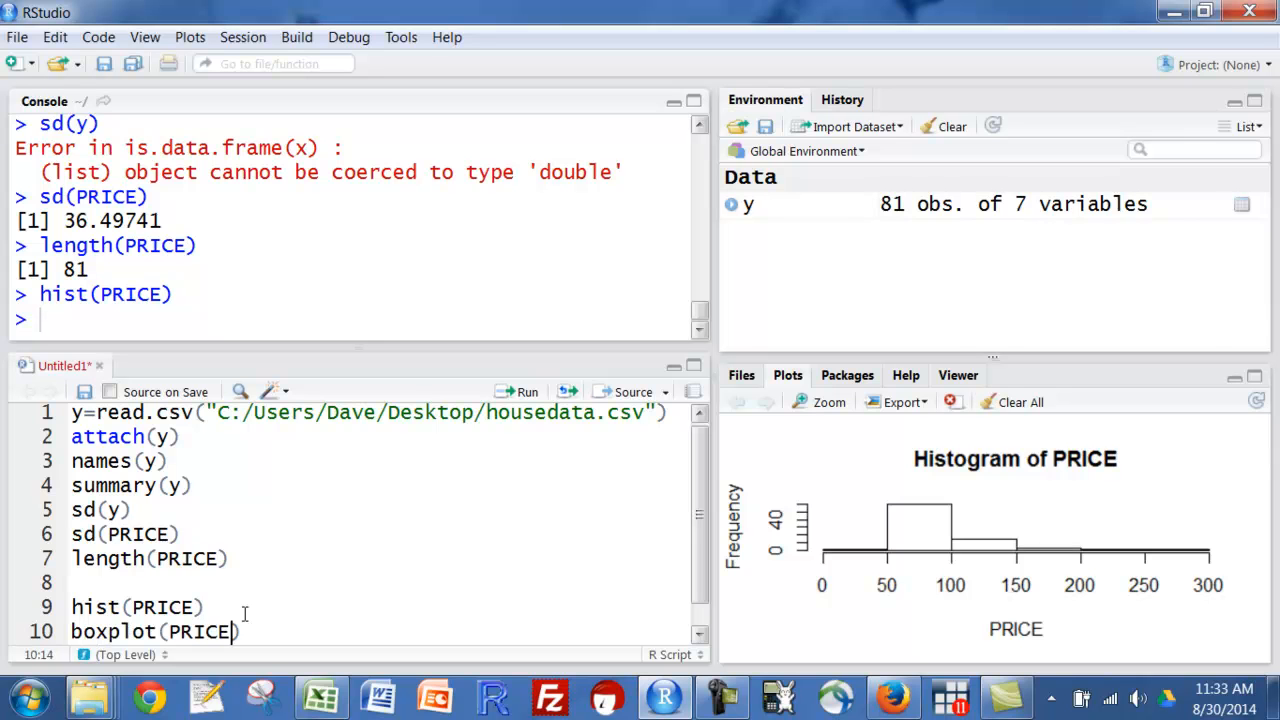
click(526, 390)
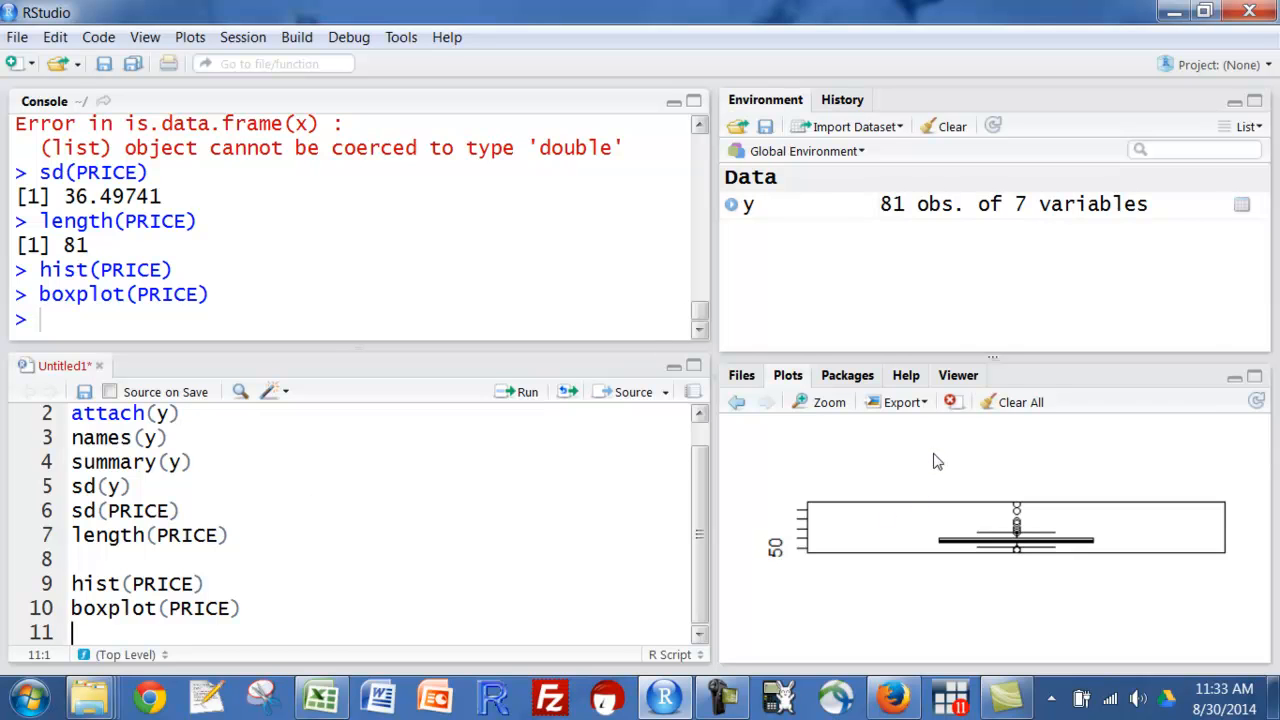
mouse_move(904, 428)
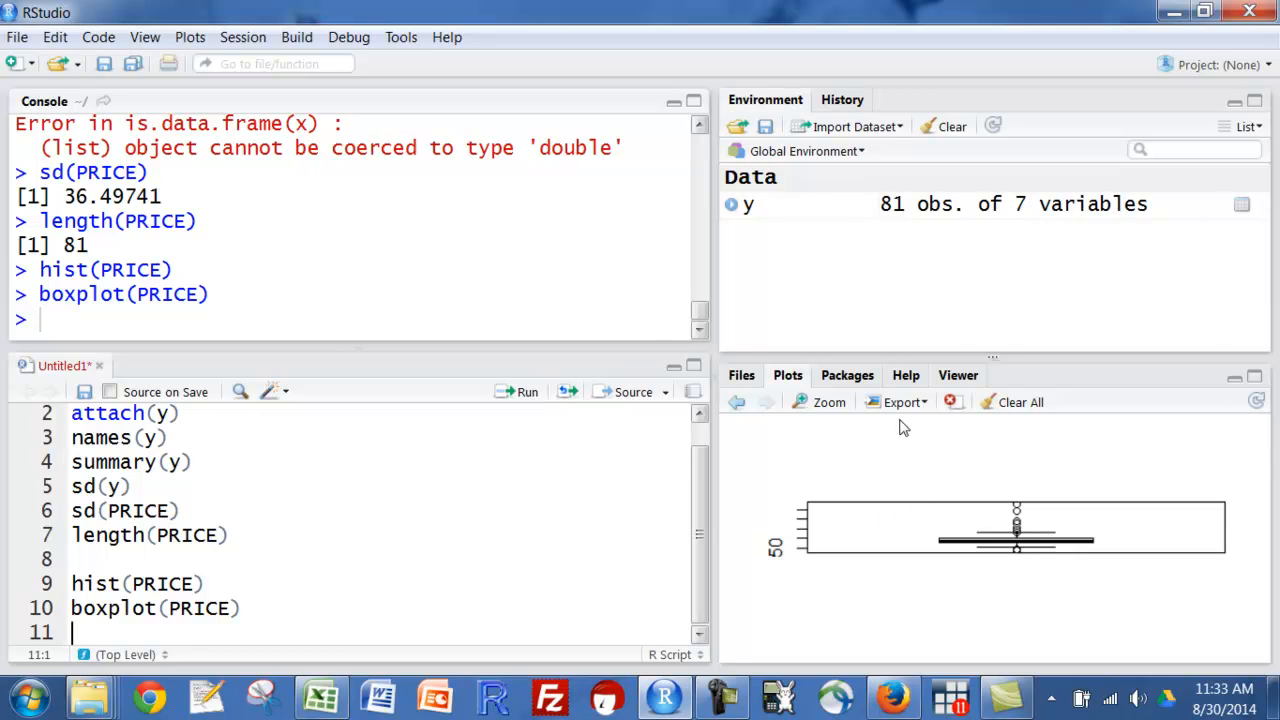
mouse_move(924, 420)
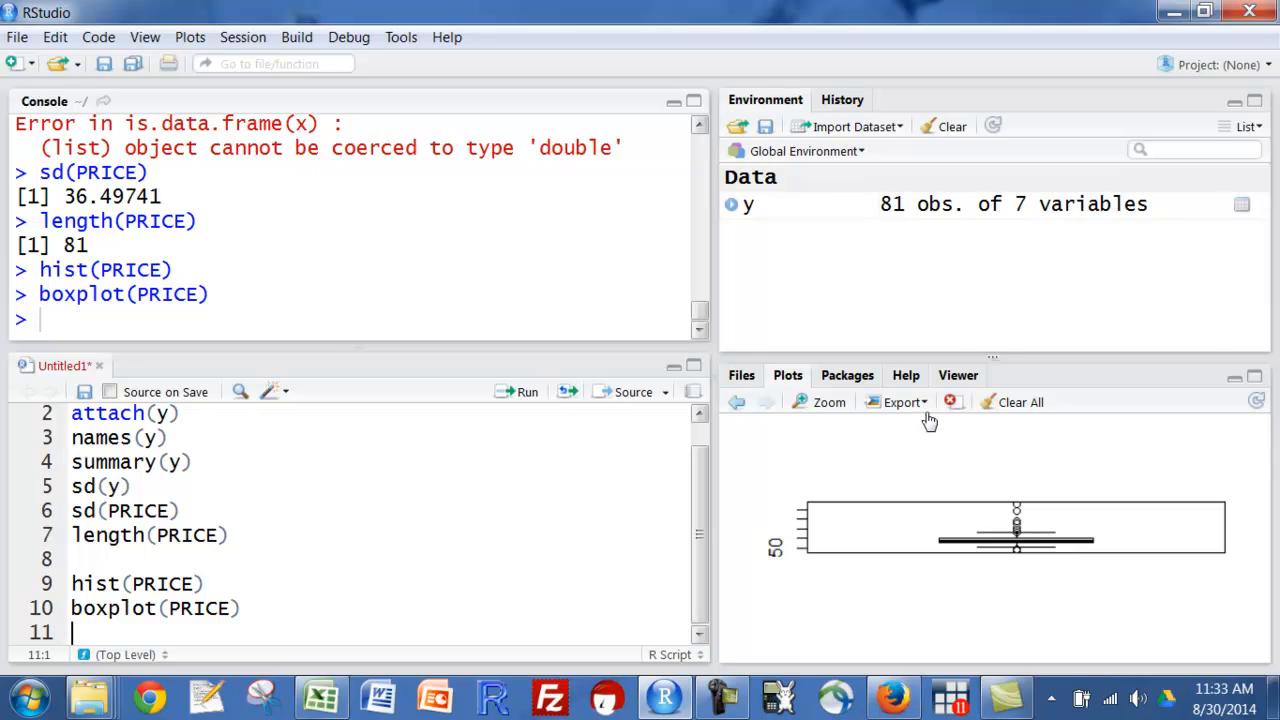
Export the PRICE boxplot via Copy Plot to Clipboard and confirm the copy.
click(904, 402)
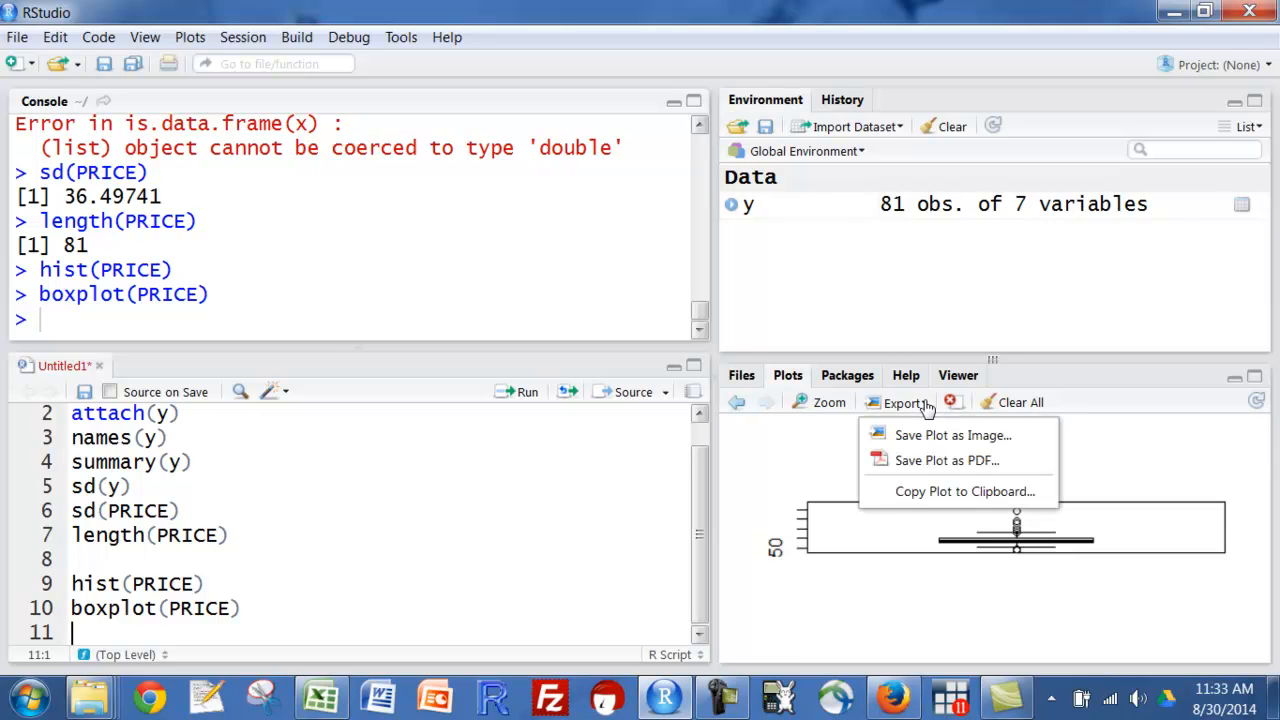
mouse_move(964, 492)
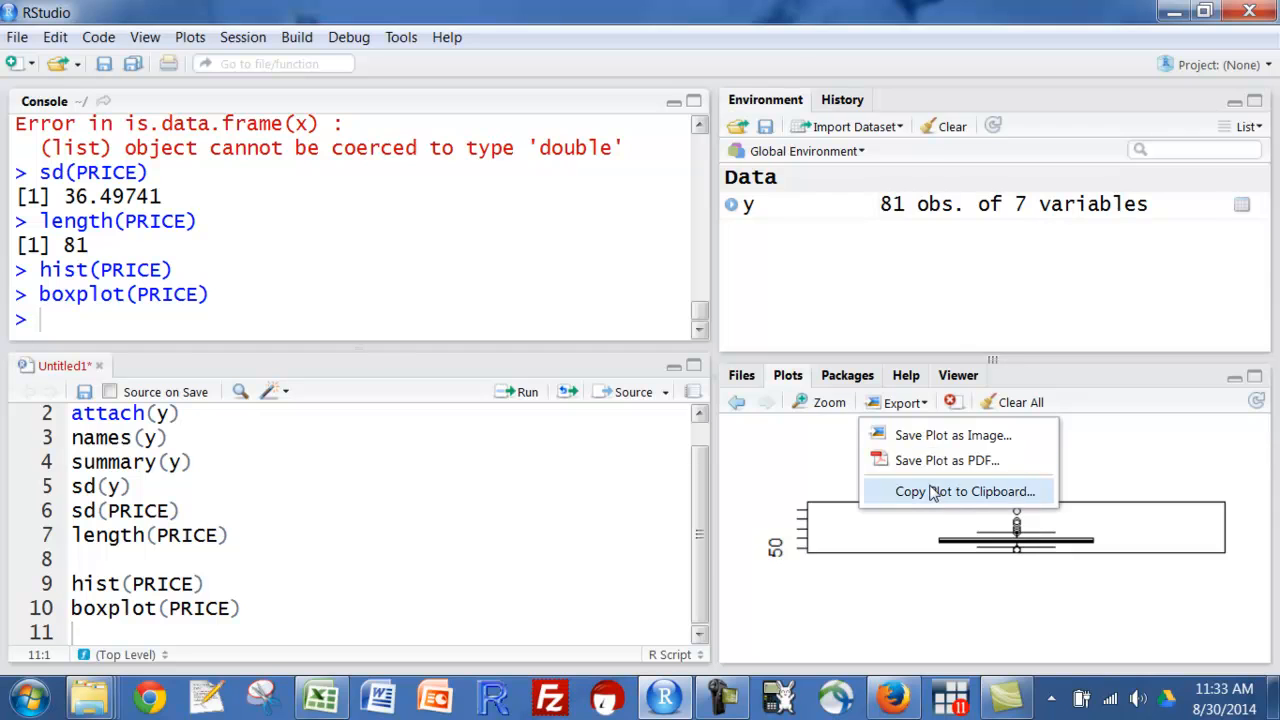
click(964, 492)
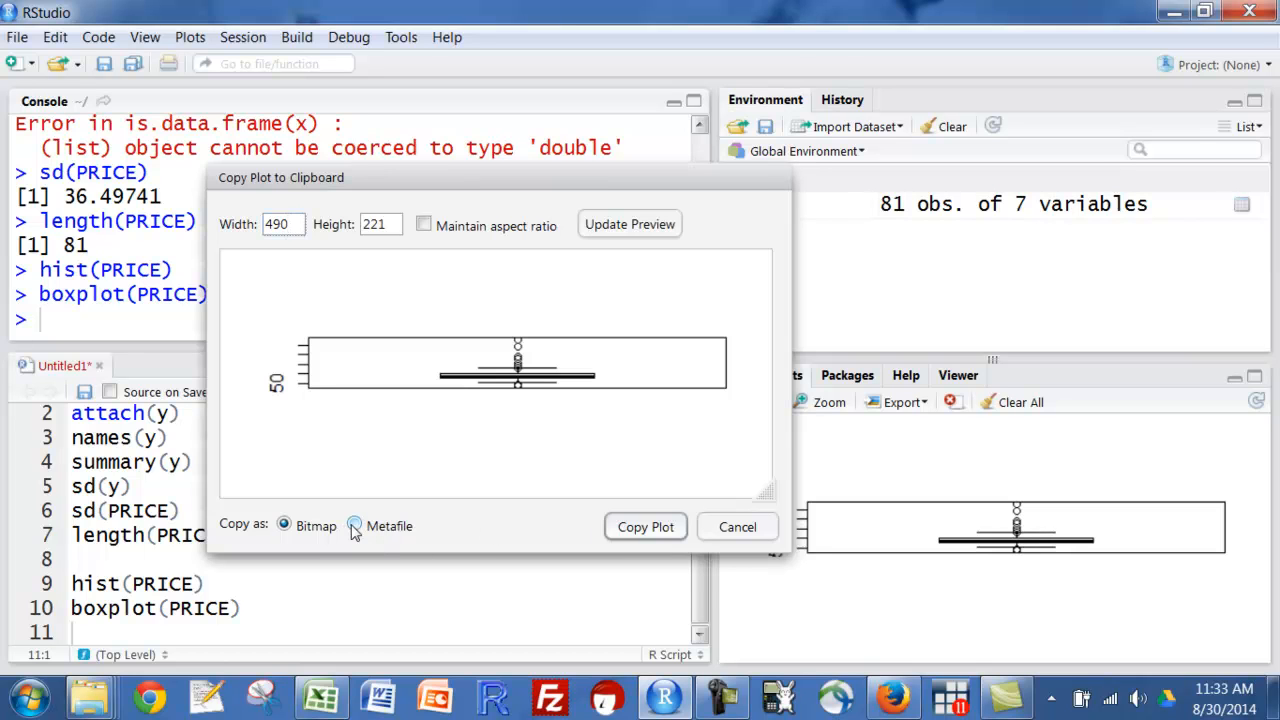
click(644, 528)
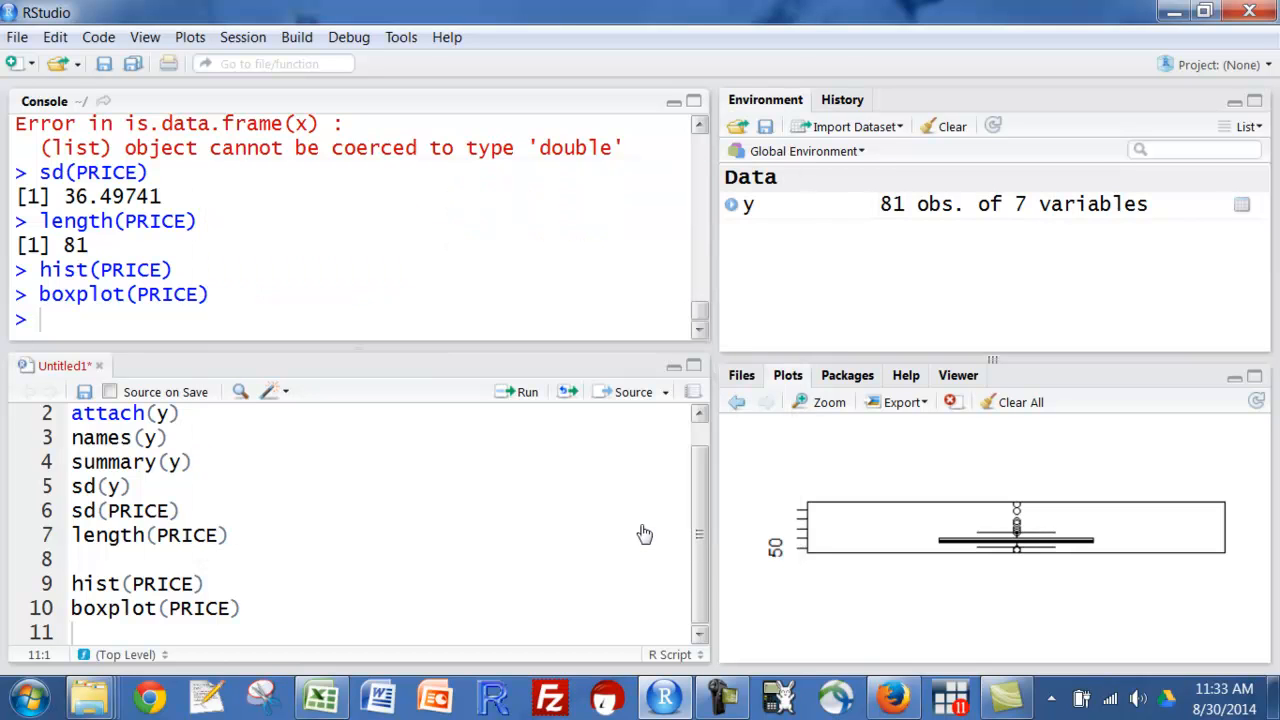